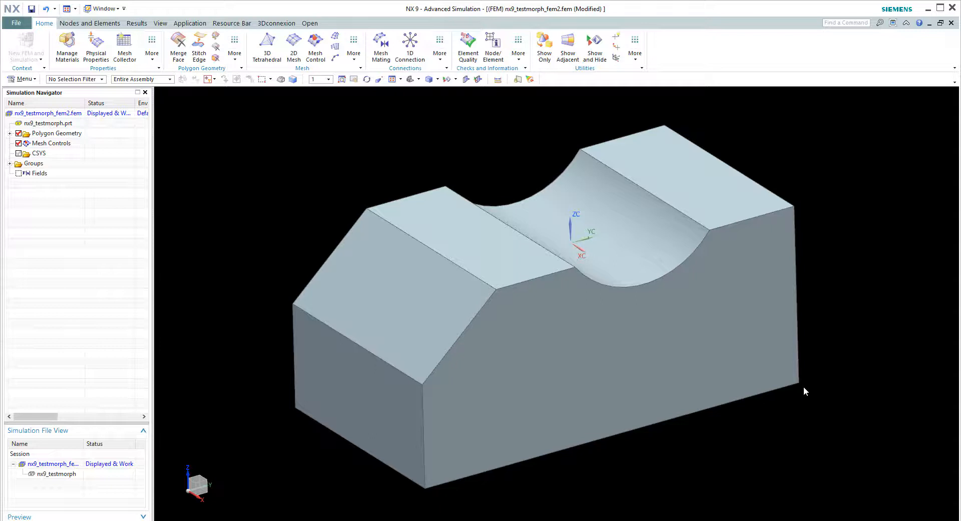
pyautogui.moveTo(557, 139)
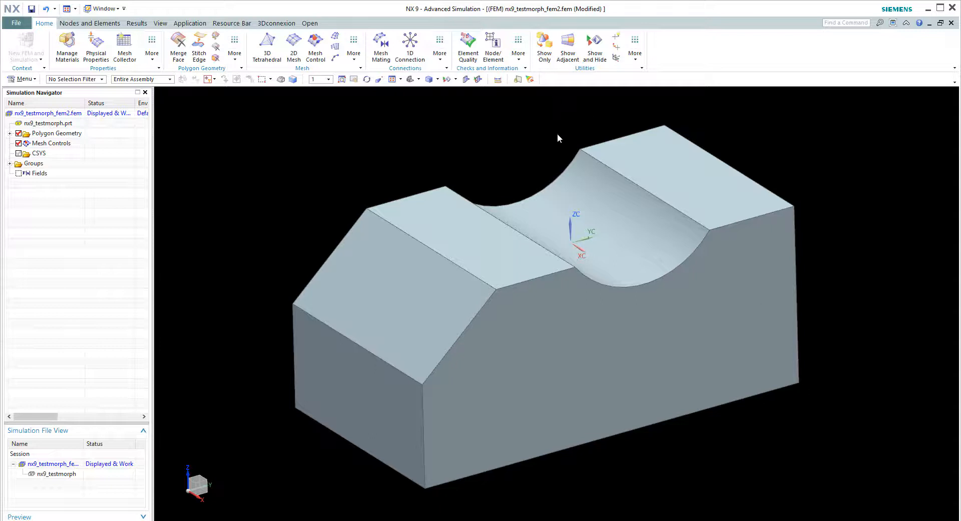
# - Create a 3D swept CHEXA(8) hex mesh from the block's large front face
pyautogui.moveTo(558, 138); pyautogui.dragTo(331, 126)
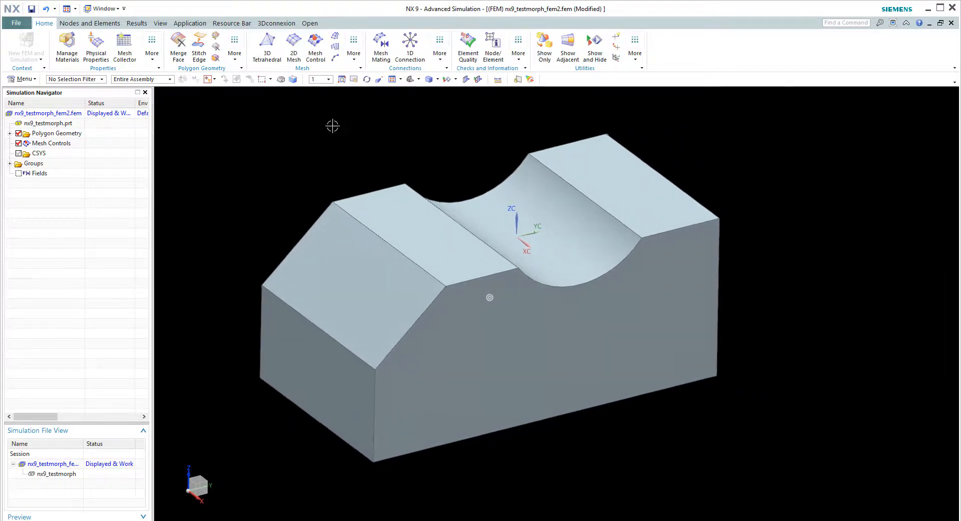
pyautogui.moveTo(336, 40)
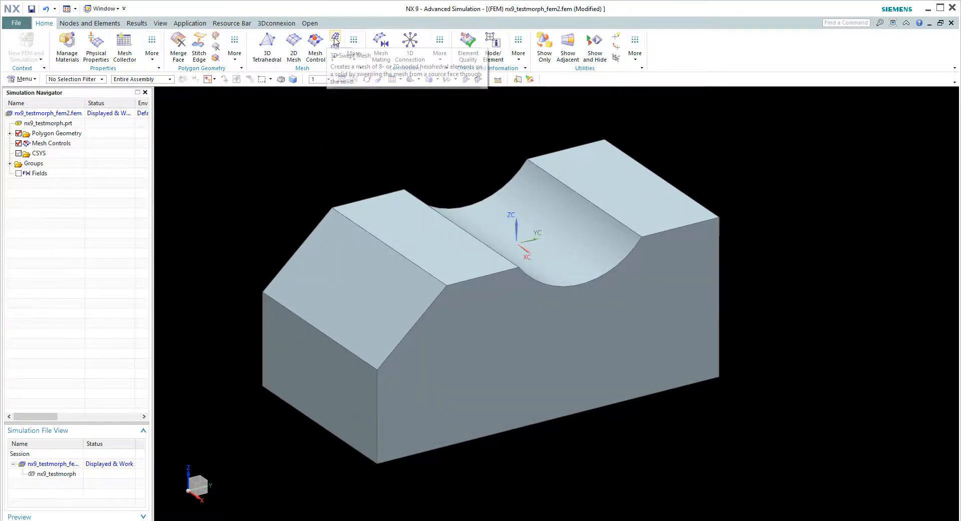
pyautogui.click(335, 40)
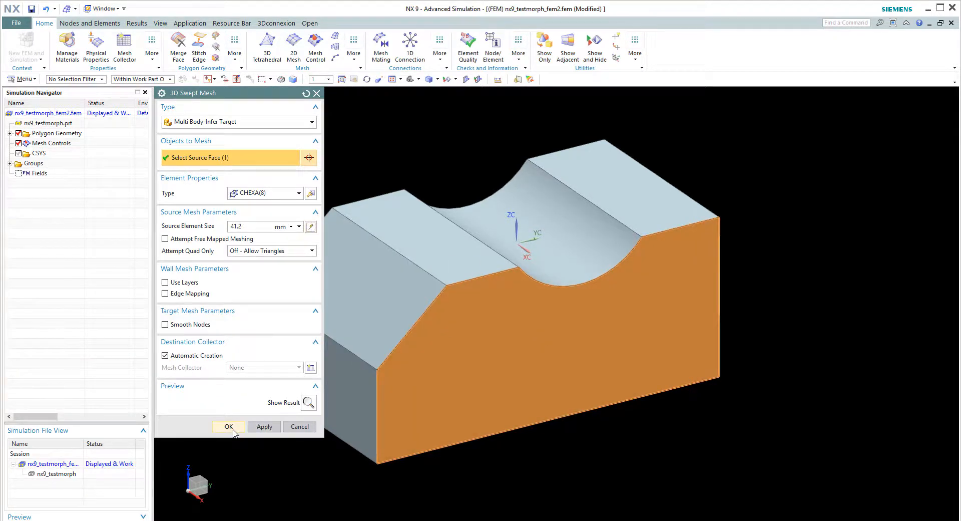
pyautogui.click(229, 427)
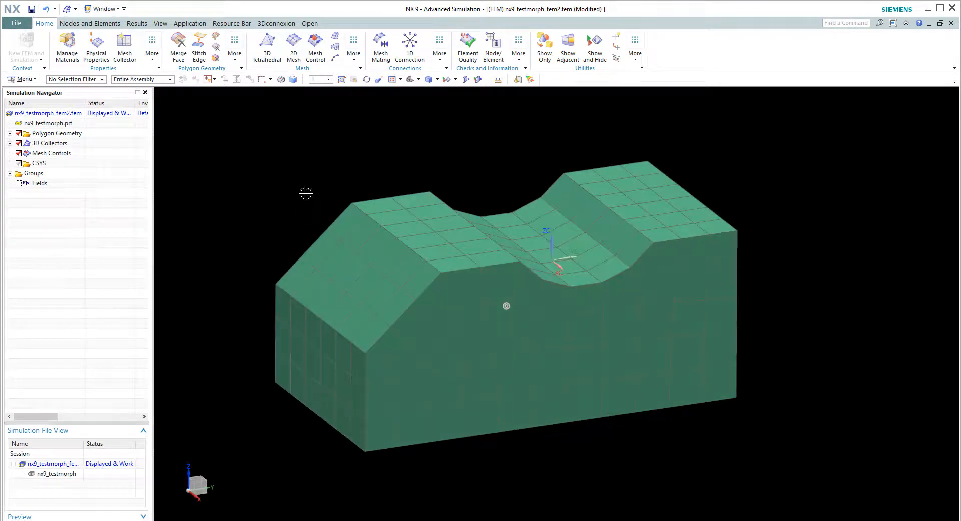
pyautogui.click(423, 256)
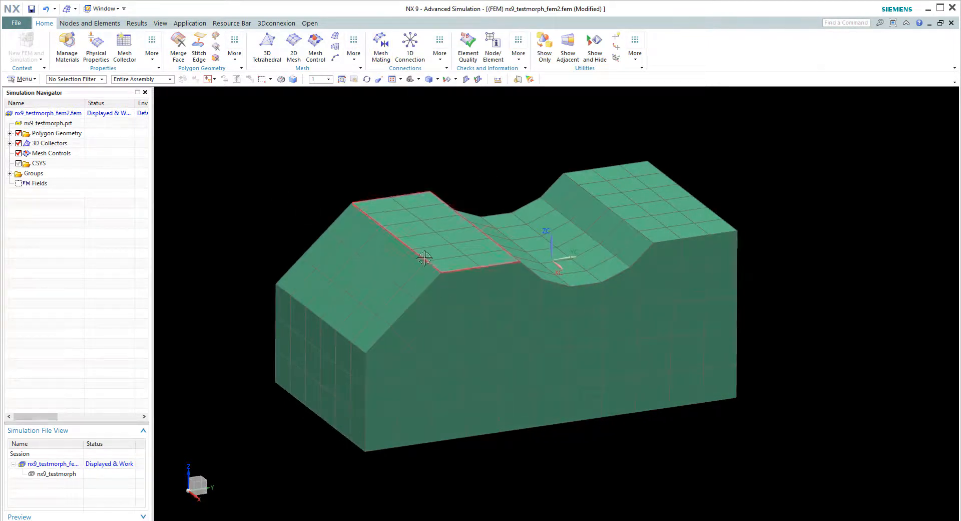
pyautogui.click(268, 288)
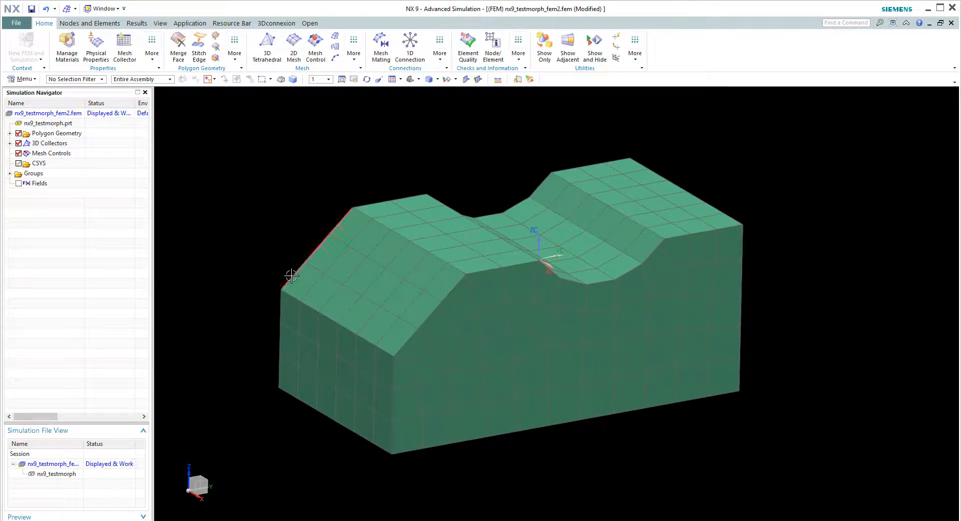
pyautogui.moveTo(292, 275)
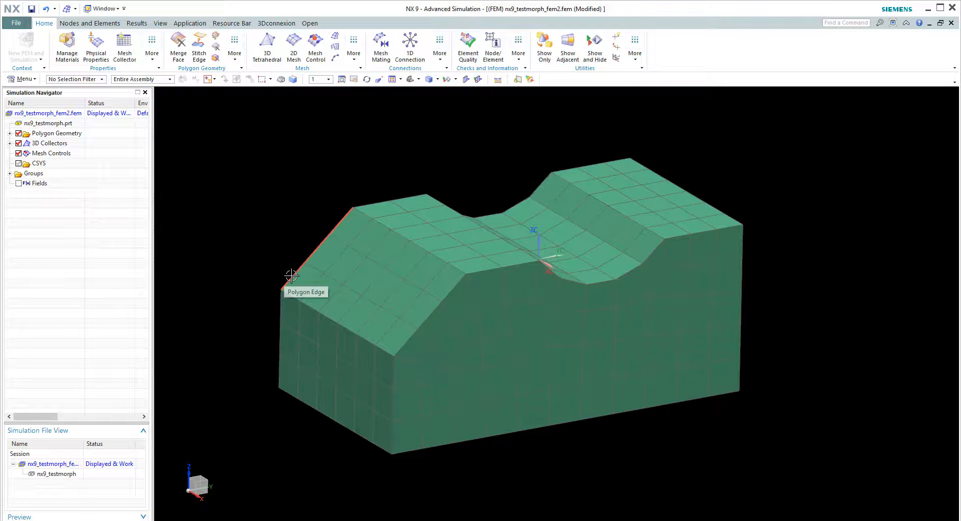
pyautogui.moveTo(318, 246)
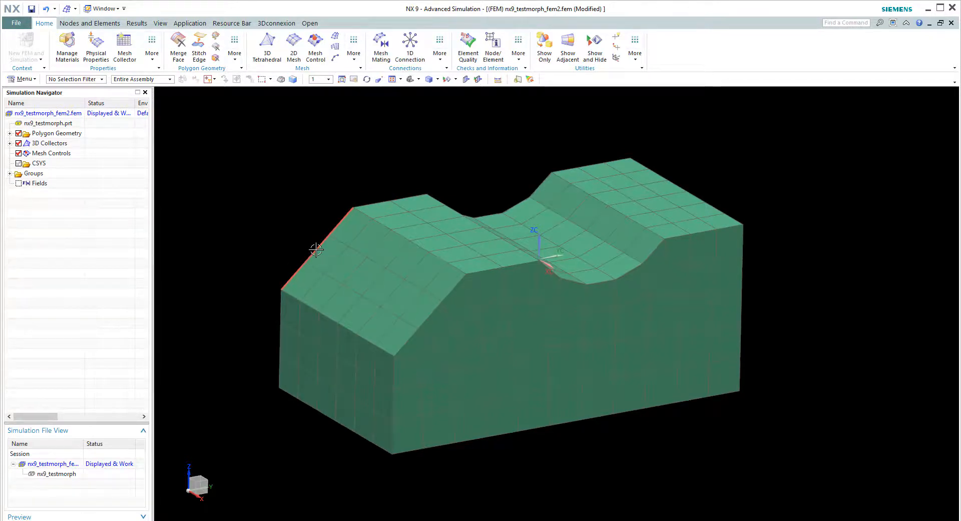
pyautogui.moveTo(316, 249); pyautogui.dragTo(358, 214)
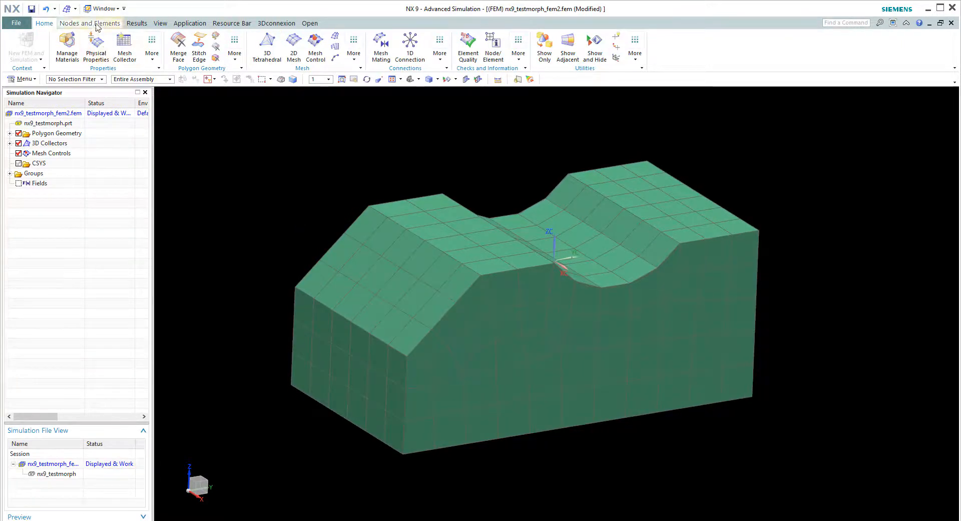
# - Start node relabelling from More > Label and pick the lowest sloped-edge node
pyautogui.click(89, 24)
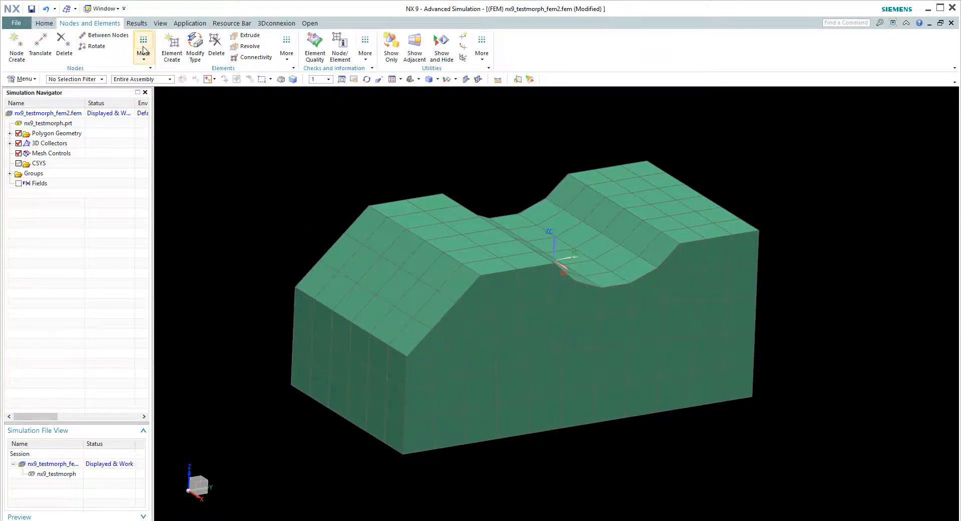
pyautogui.click(143, 46)
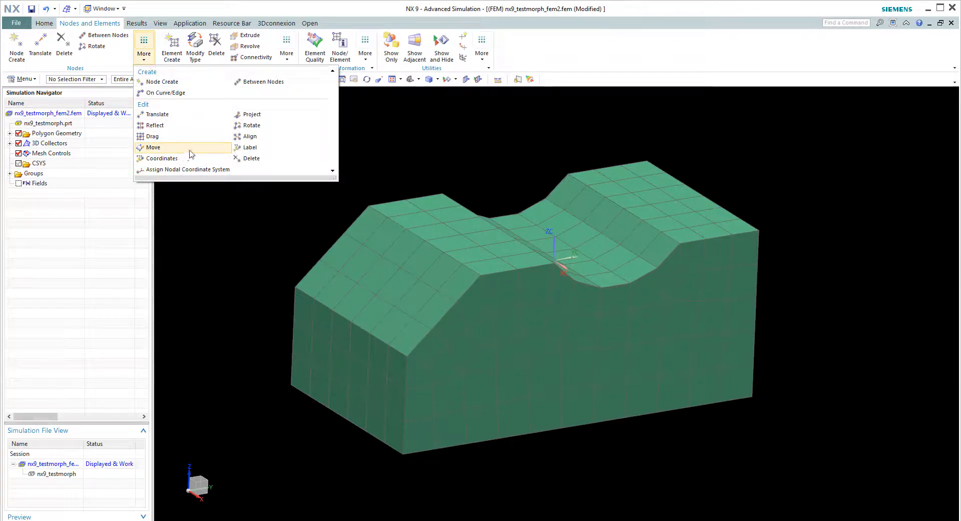
pyautogui.click(250, 147)
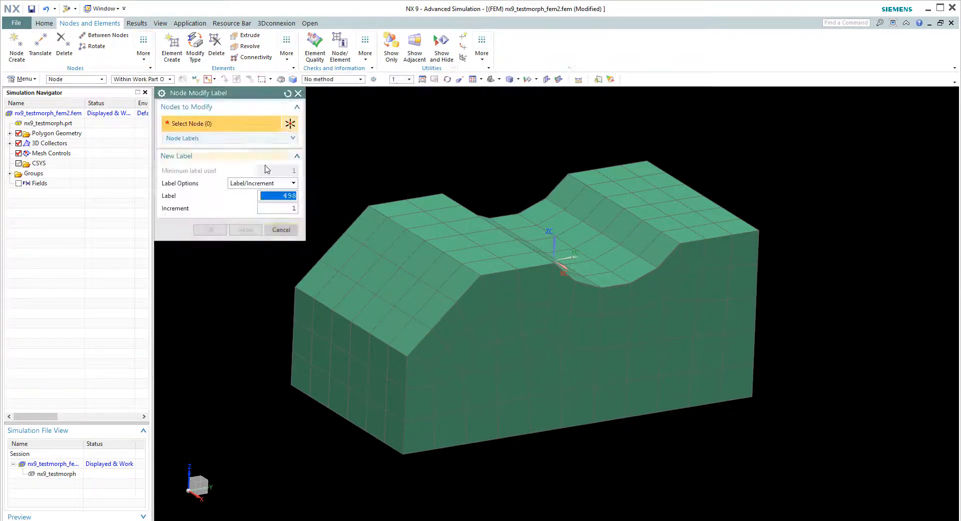
pyautogui.click(333, 289)
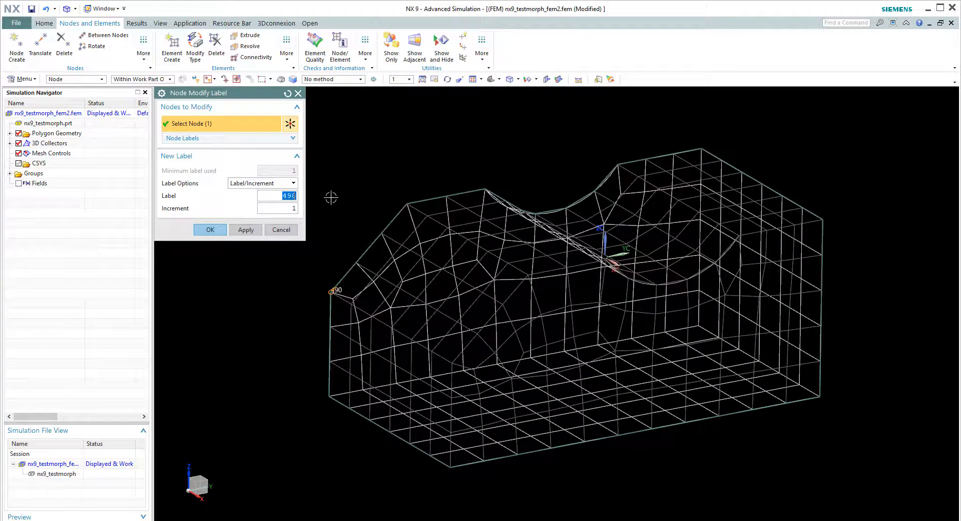
# - Assign labels 1000 through 1003 to the four sloped-edge nodes in turn
pyautogui.click(246, 228)
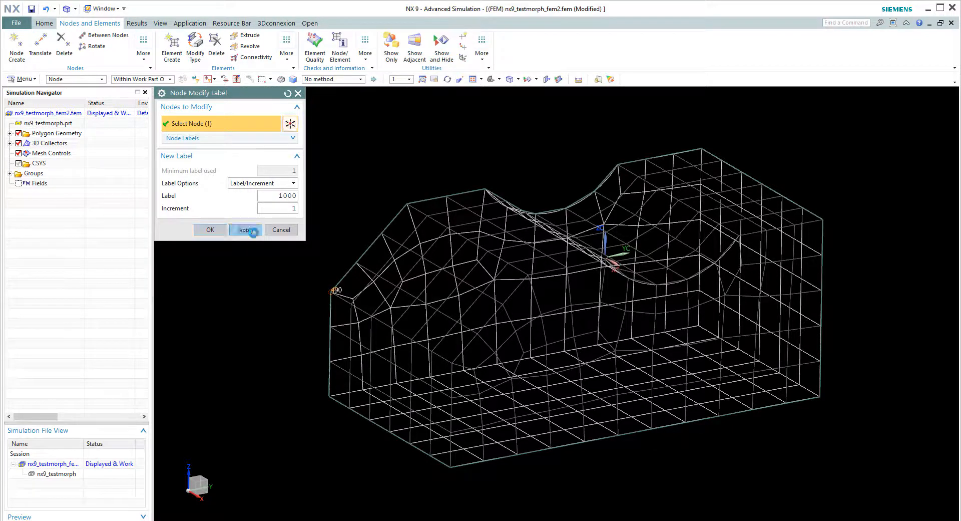
pyautogui.click(245, 229)
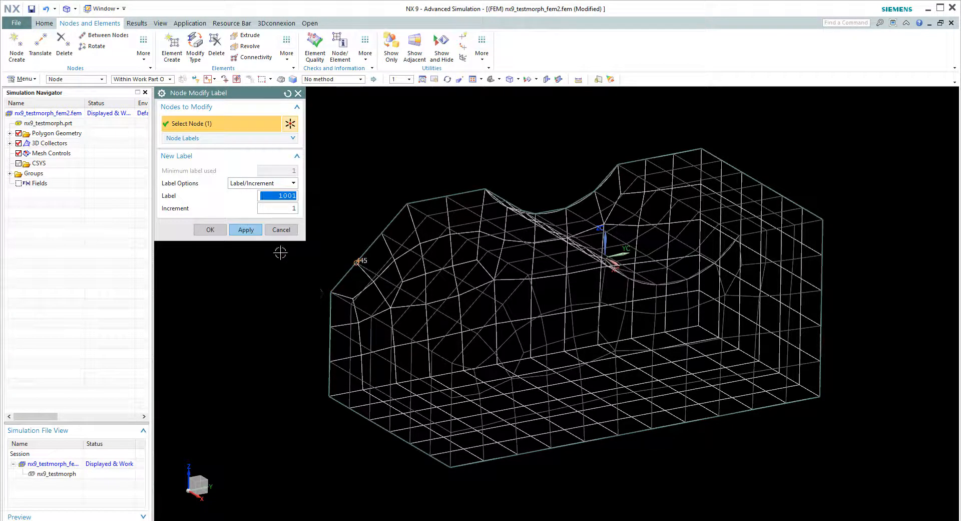
pyautogui.click(245, 228)
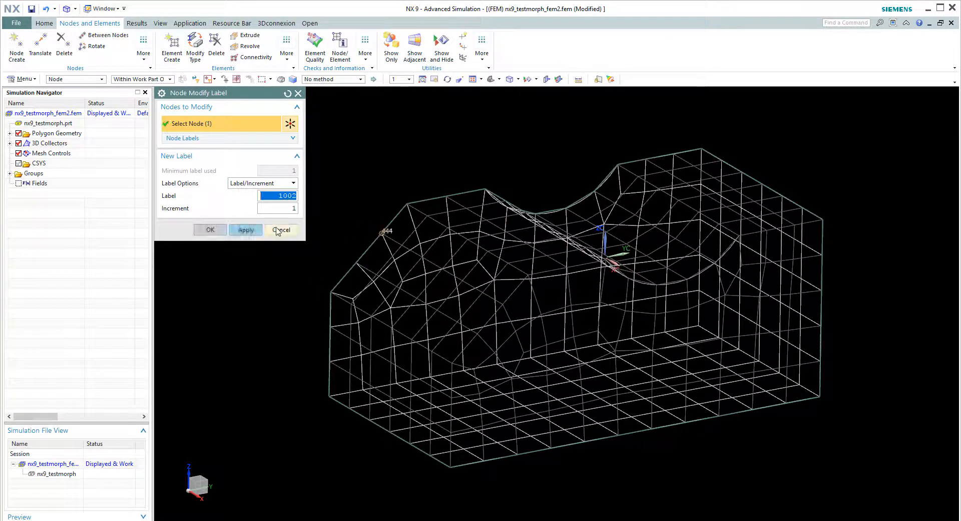
pyautogui.click(245, 230)
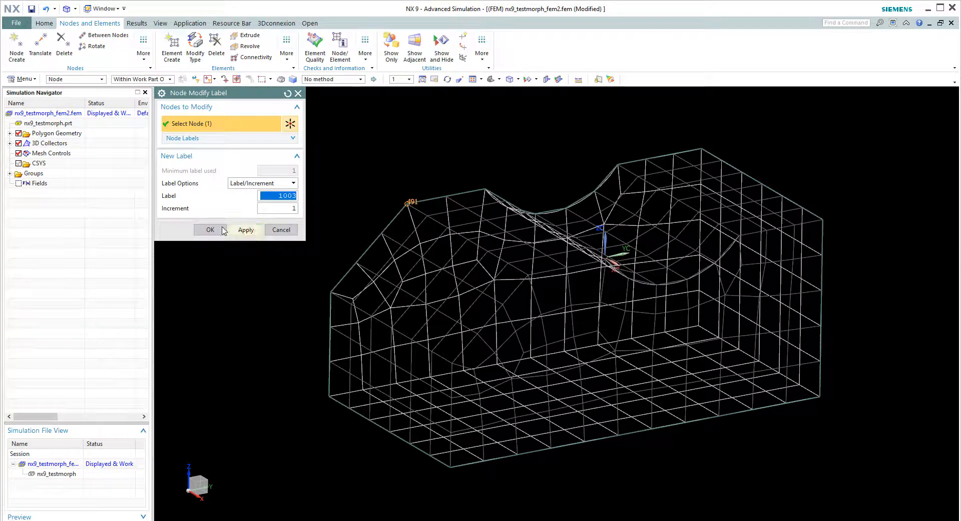
pyautogui.click(209, 229)
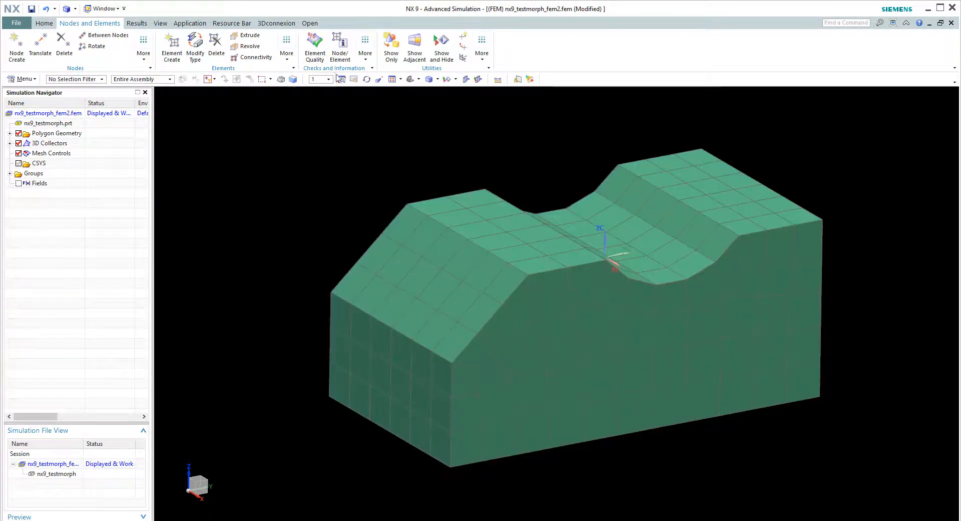
# - List node information for nodes 1000–1003 on the wireframe mesh and close the listing
pyautogui.click(340, 44)
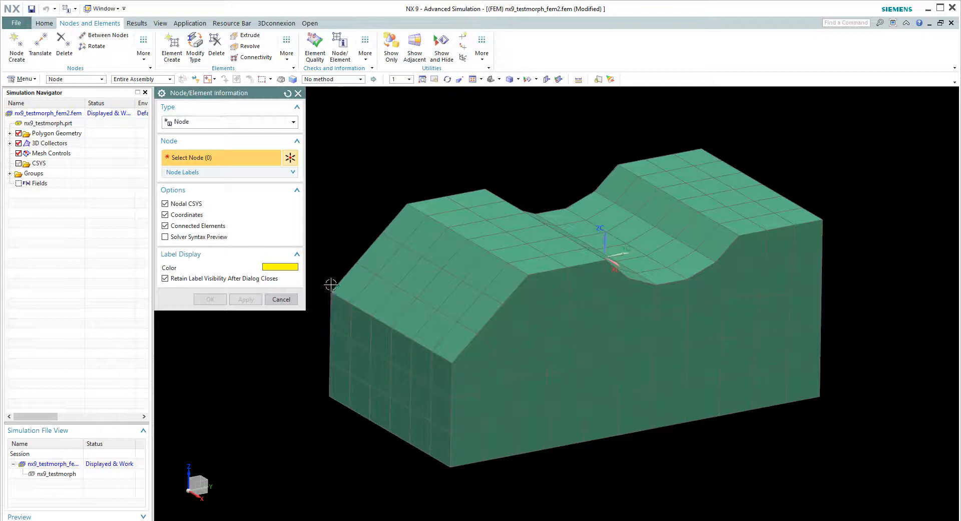
pyautogui.click(358, 260)
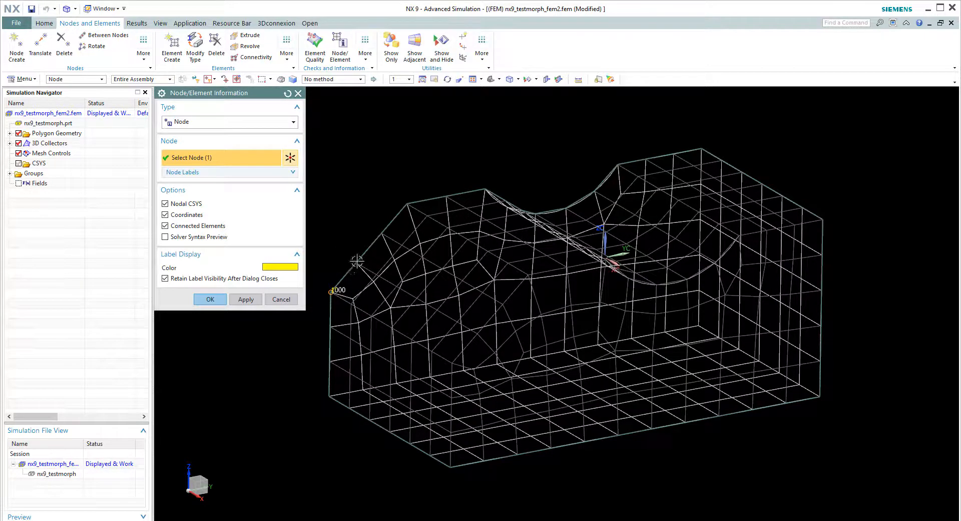
pyautogui.click(406, 203)
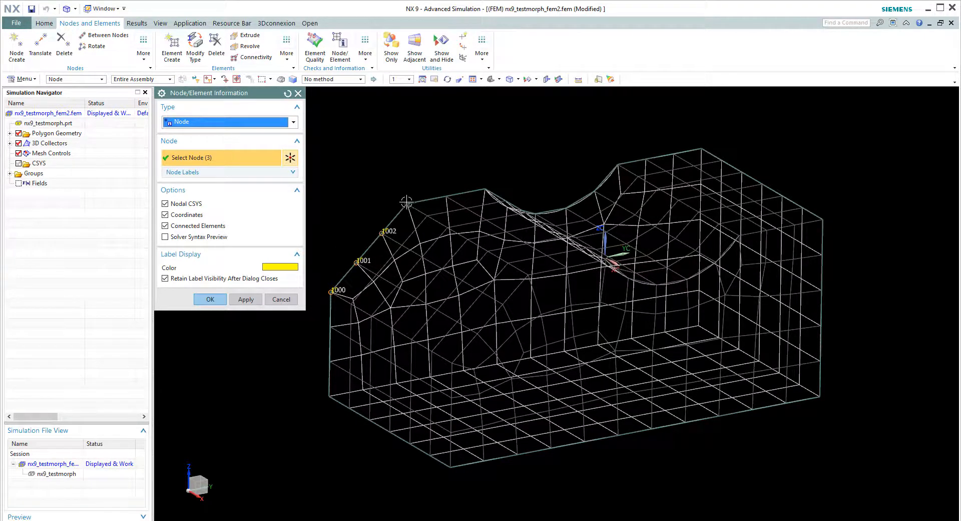
pyautogui.click(408, 202)
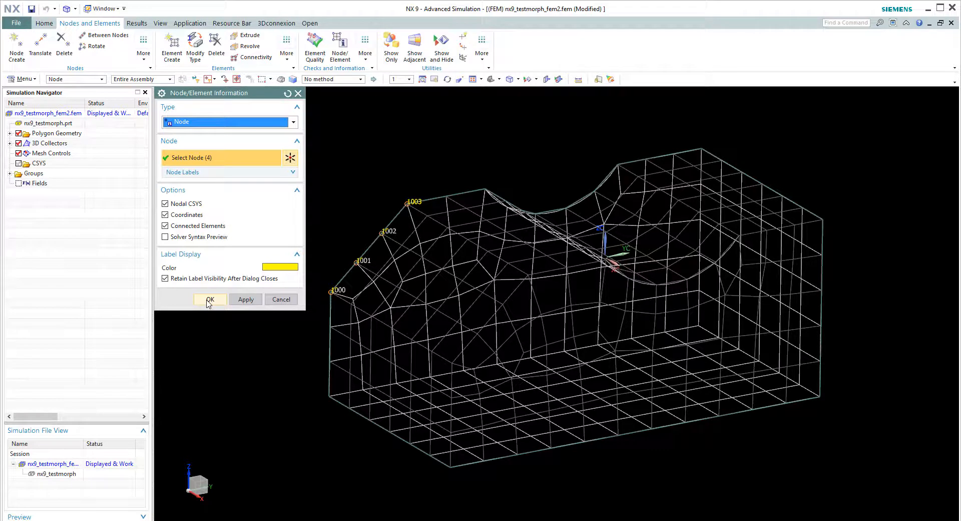
pyautogui.click(209, 300)
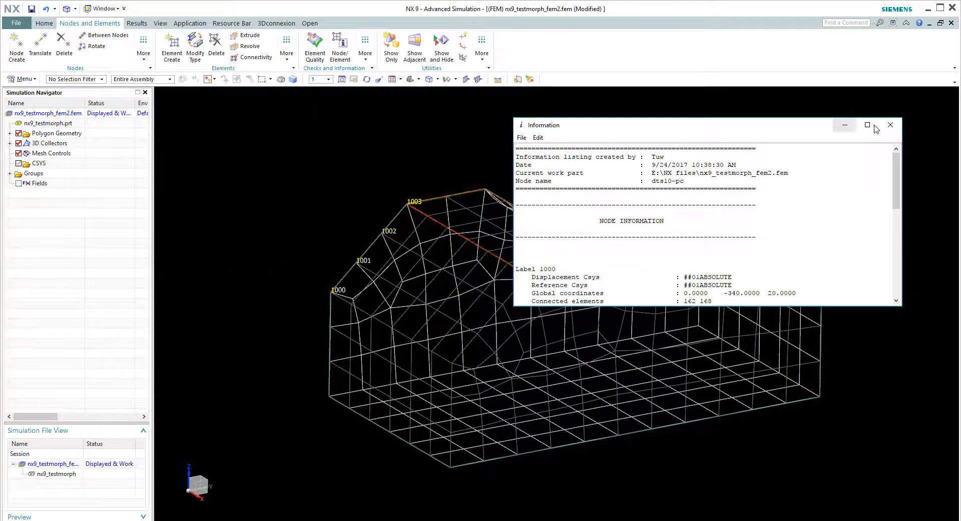
pyautogui.click(890, 124)
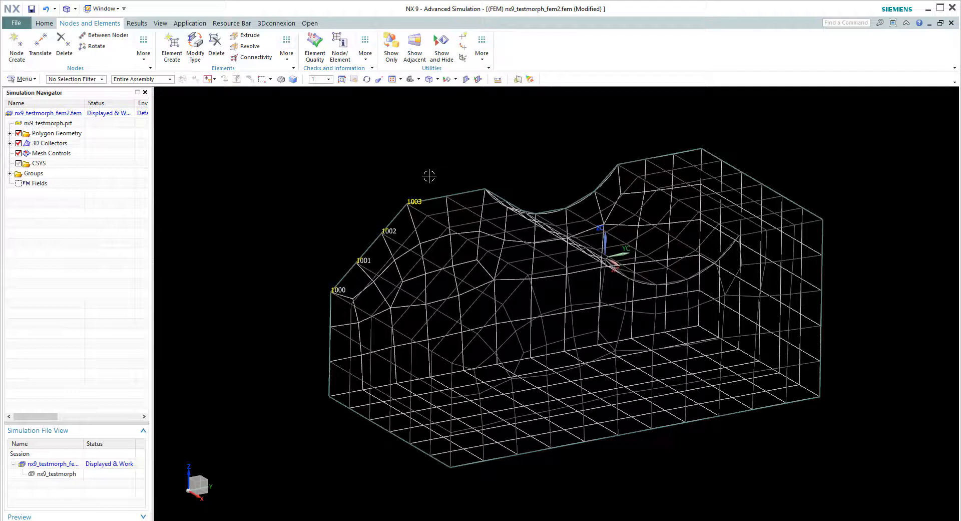
# - Select the nx9_testmorph geometry part in the Simulation File View
pyautogui.click(54, 462)
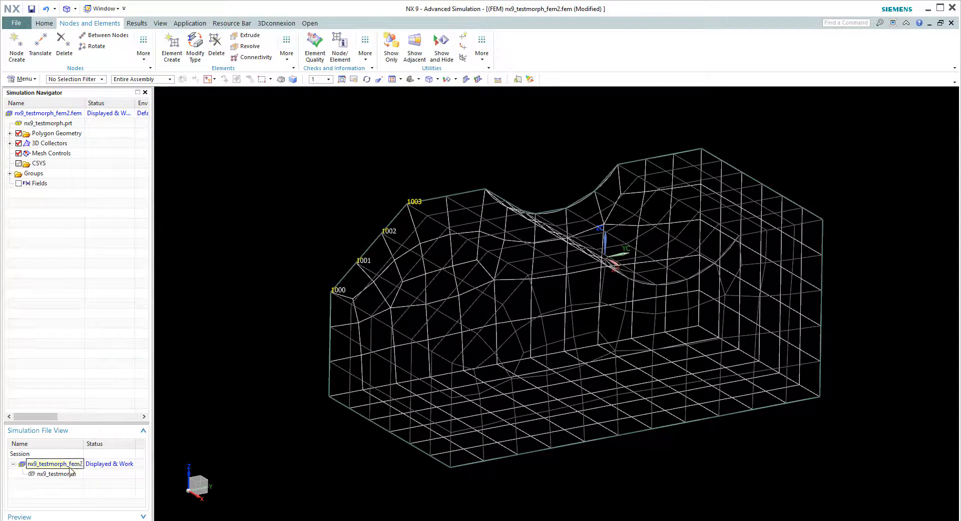
pyautogui.click(55, 472)
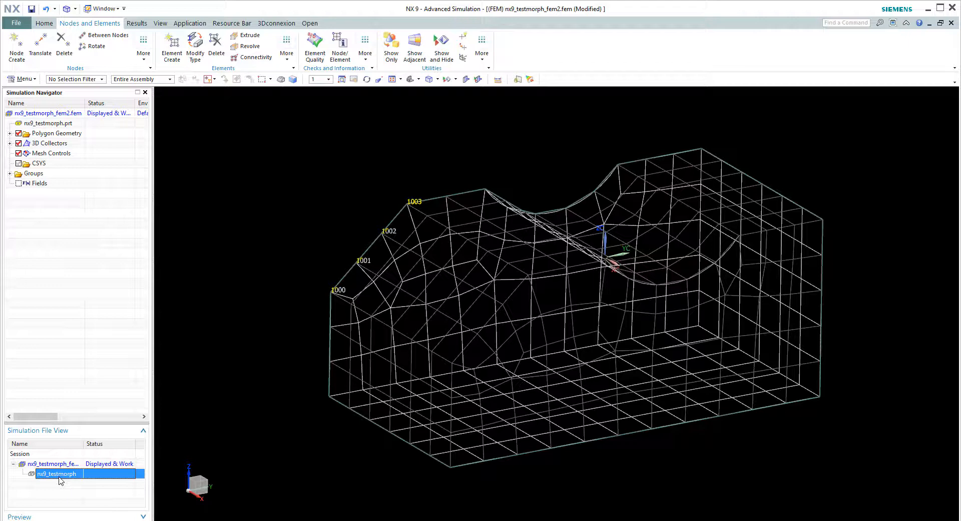
# - Make nx9_testmorph the work part and preview a Move Face of the sloped face by 5 mm
pyautogui.doubleClick(57, 473)
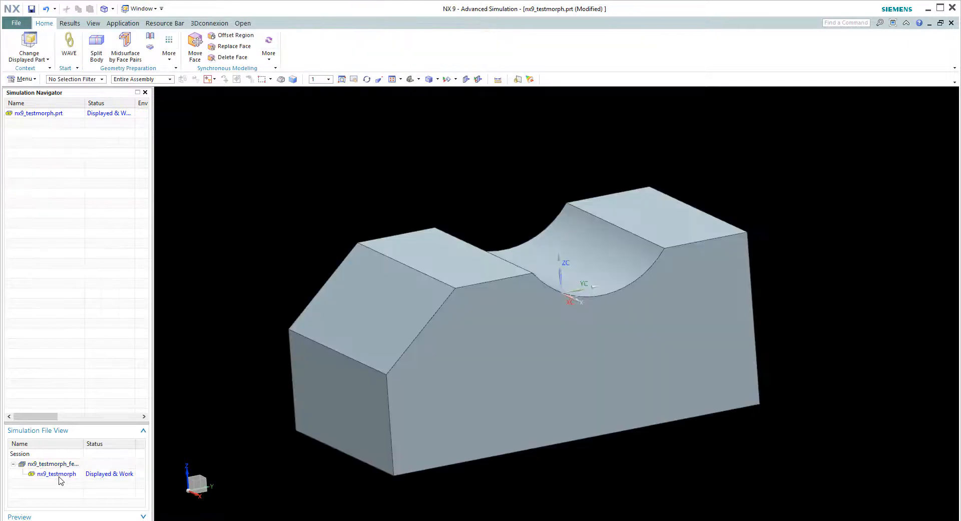
pyautogui.moveTo(195, 42)
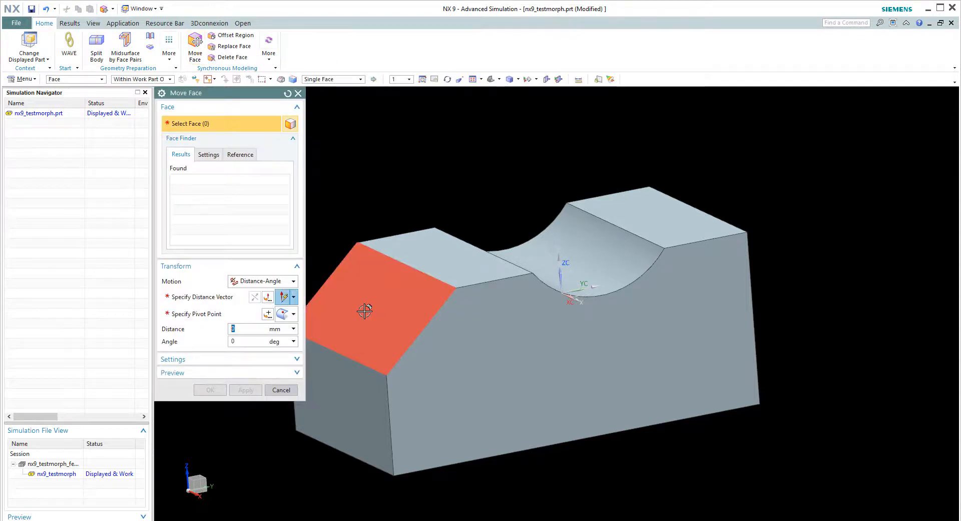
pyautogui.click(393, 306)
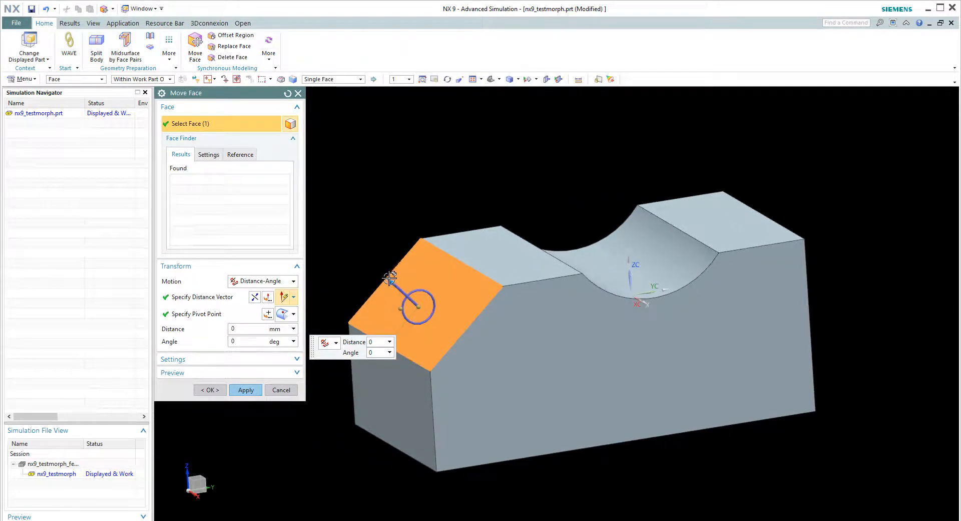
pyautogui.write('55')
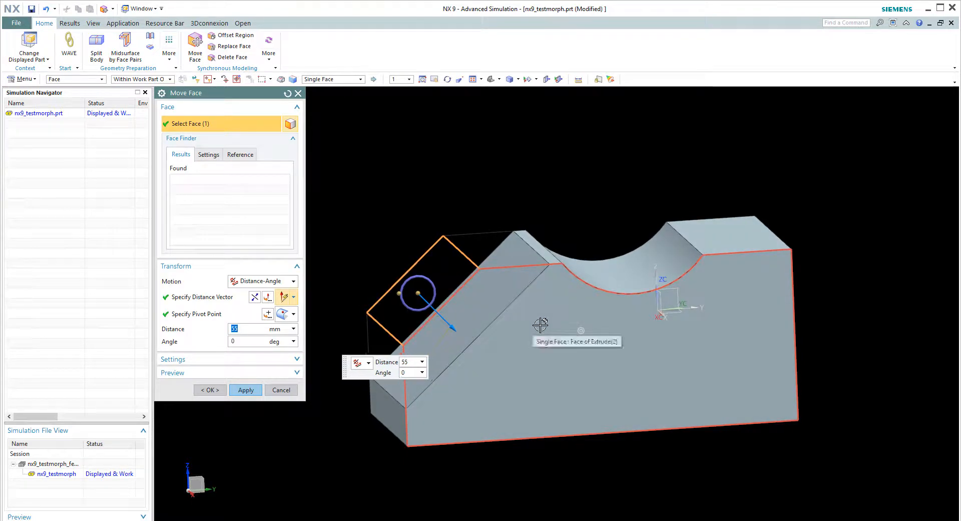
pyautogui.moveTo(554, 269)
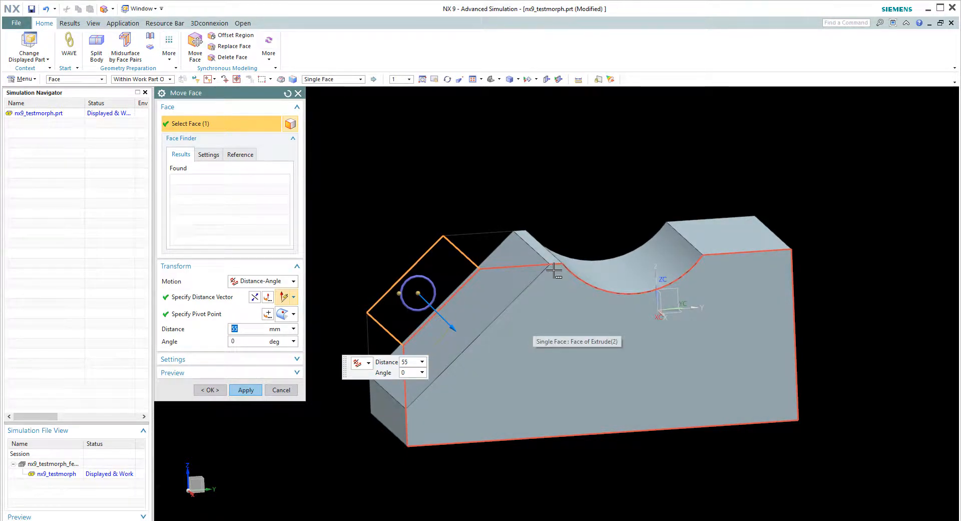
pyautogui.moveTo(562, 299)
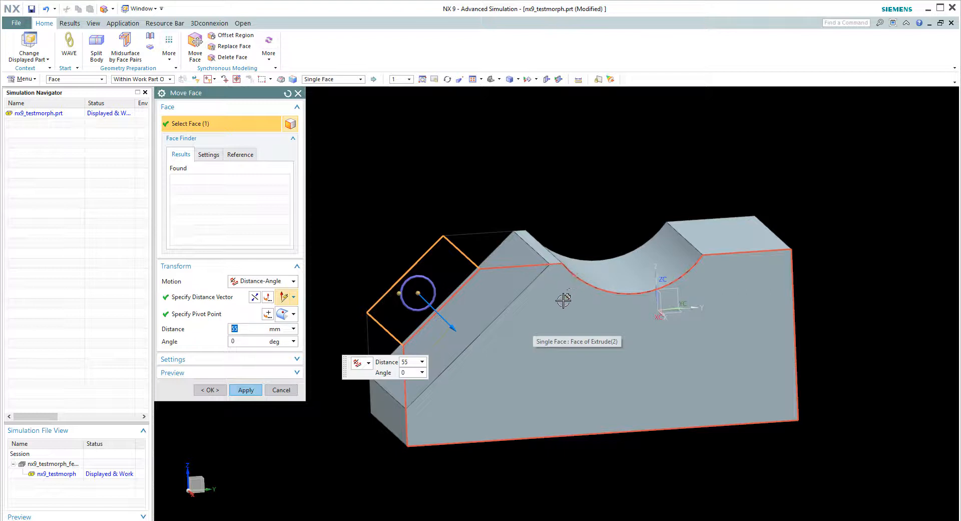
pyautogui.moveTo(521, 312)
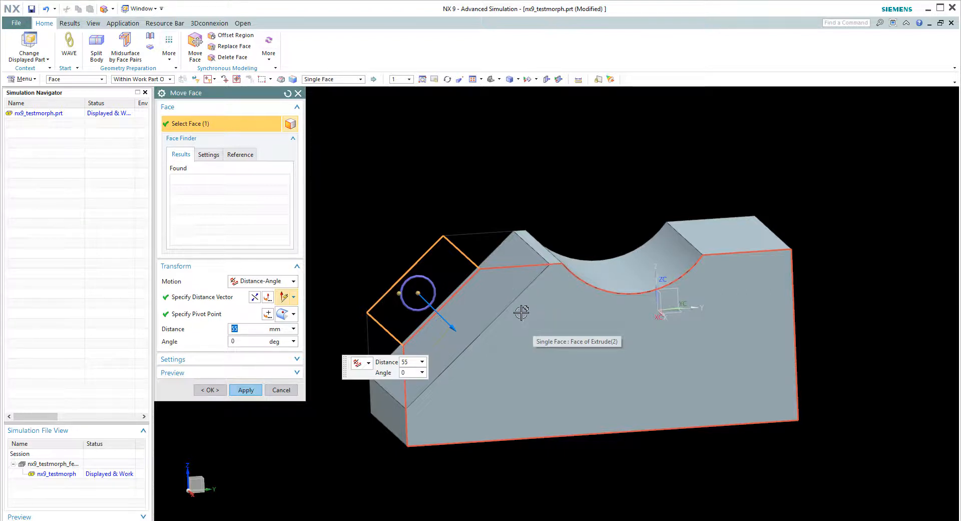
pyautogui.moveTo(564, 266)
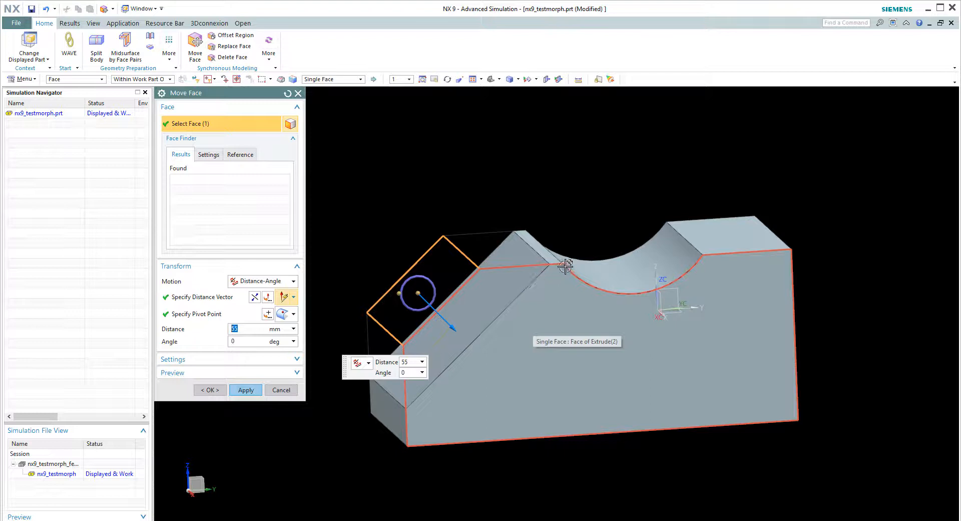
pyautogui.moveTo(543, 306)
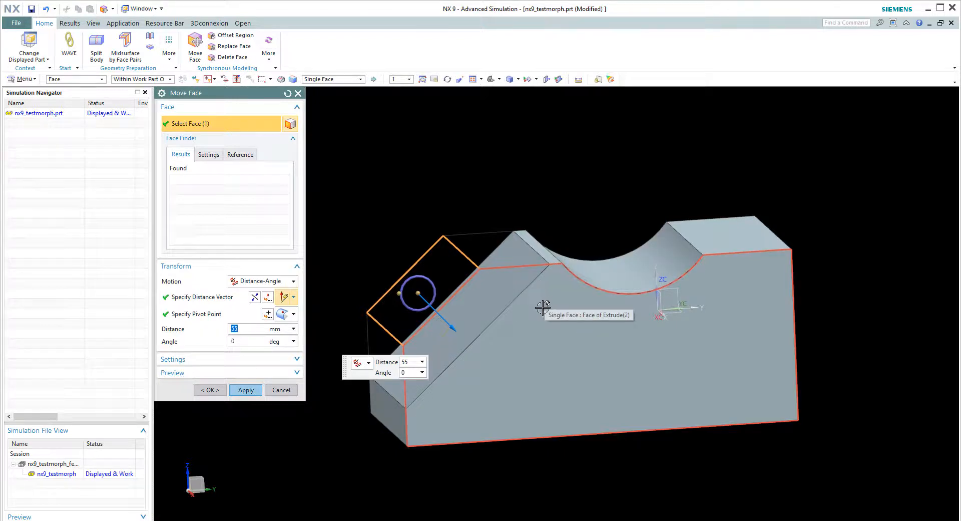
pyautogui.moveTo(555, 254)
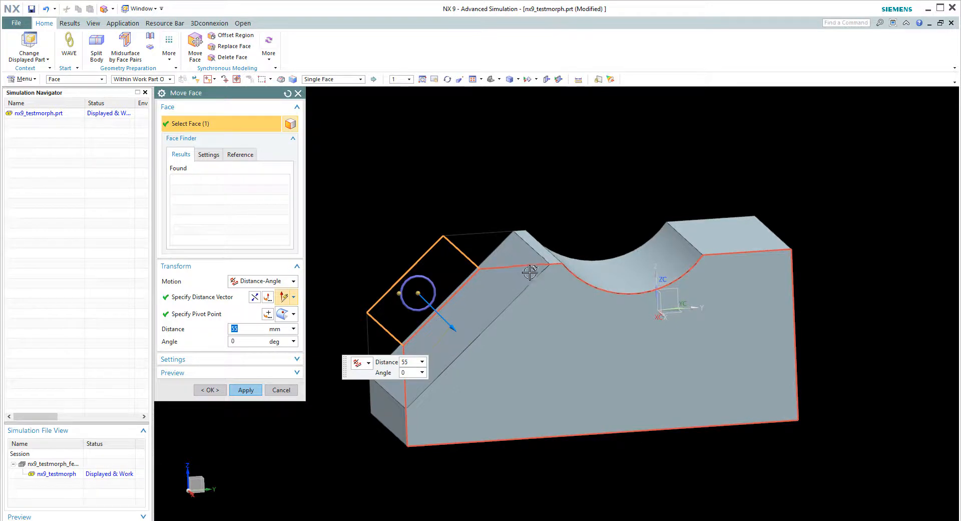
pyautogui.moveTo(562, 269)
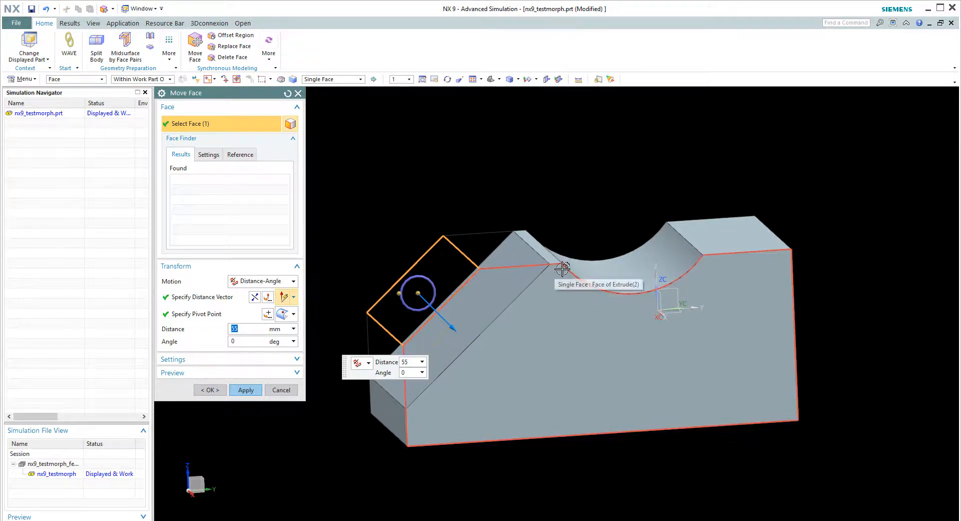
pyautogui.moveTo(529, 378)
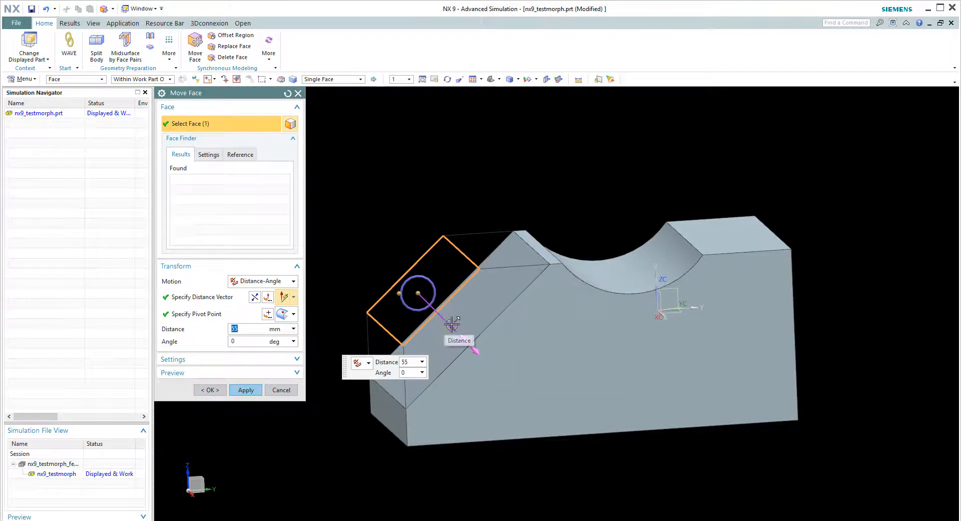
pyautogui.moveTo(493, 339)
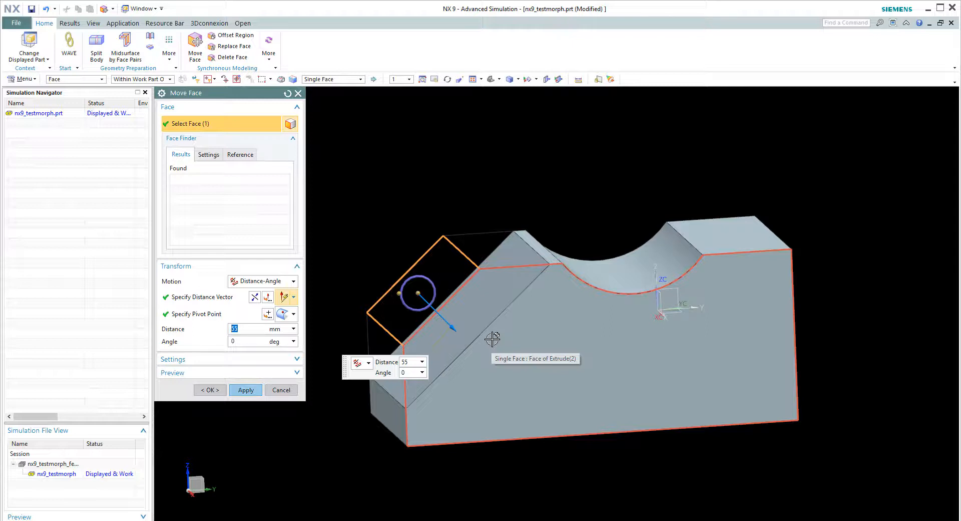
pyautogui.moveTo(479, 248)
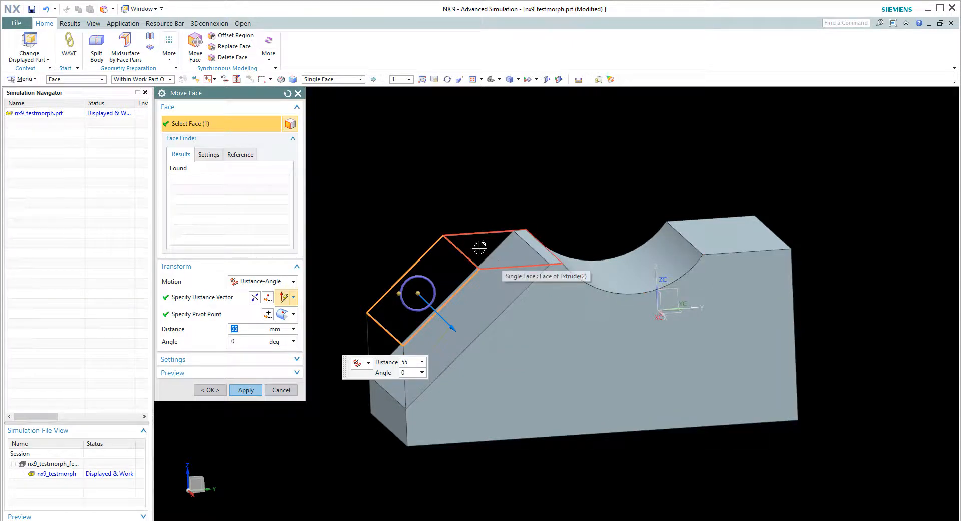
pyautogui.moveTo(502, 278)
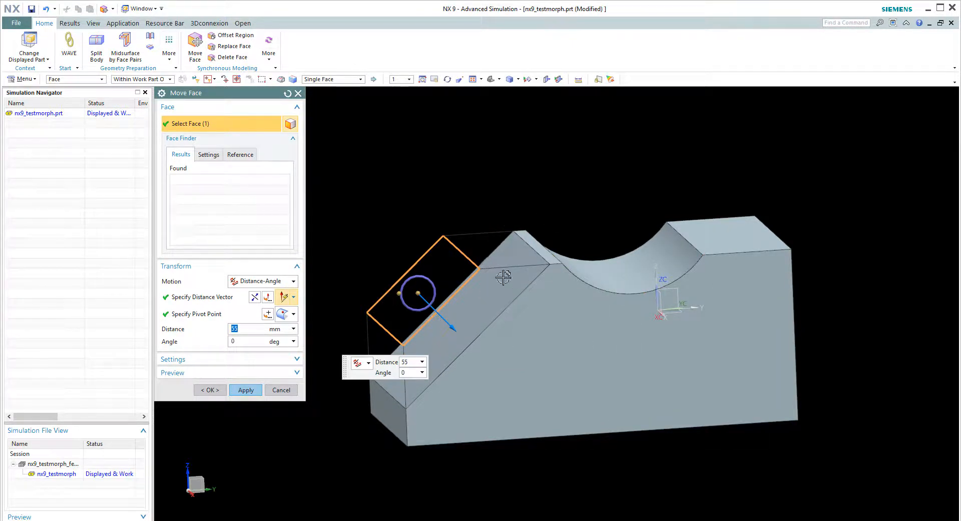
pyautogui.moveTo(457, 331)
pyautogui.write('5')
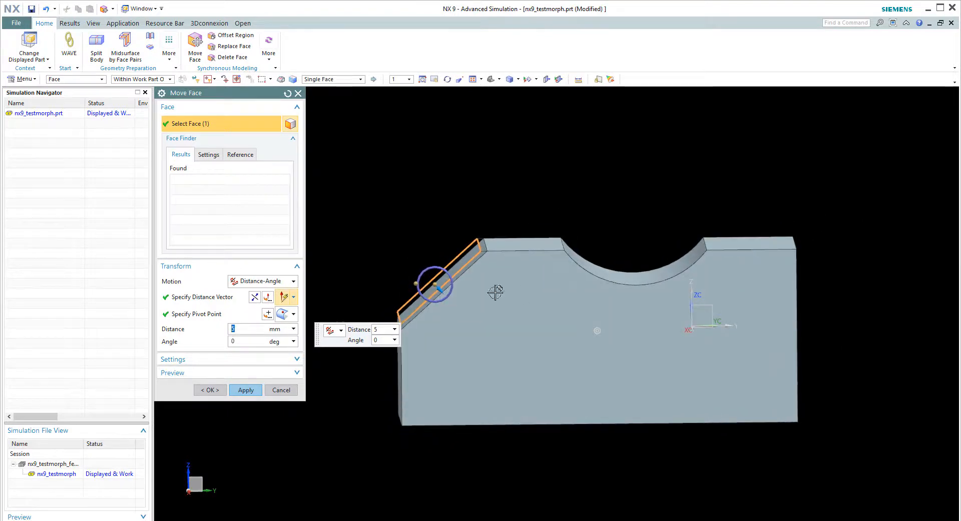
# - Apply the 5 mm sloped-face move, then Offset Region the curved notch face by 5 mm
pyautogui.click(244, 390)
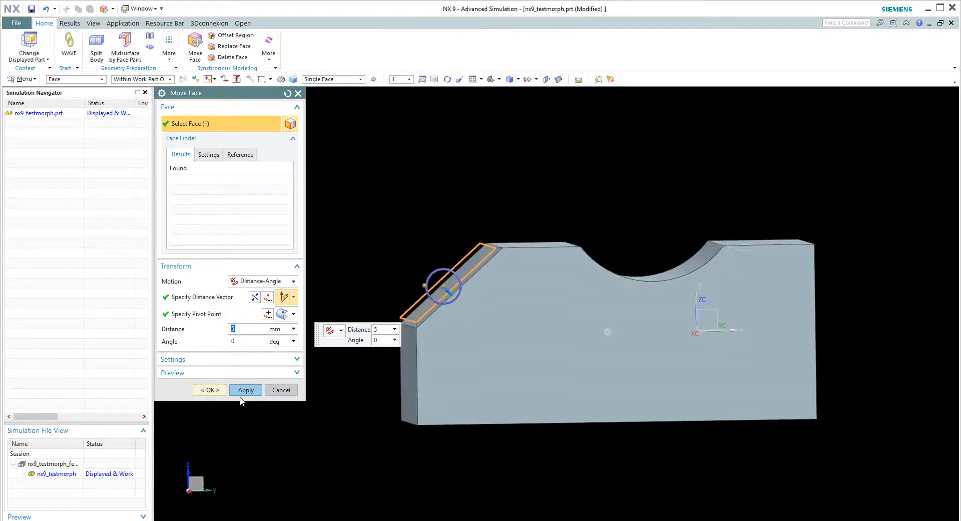
pyautogui.click(209, 390)
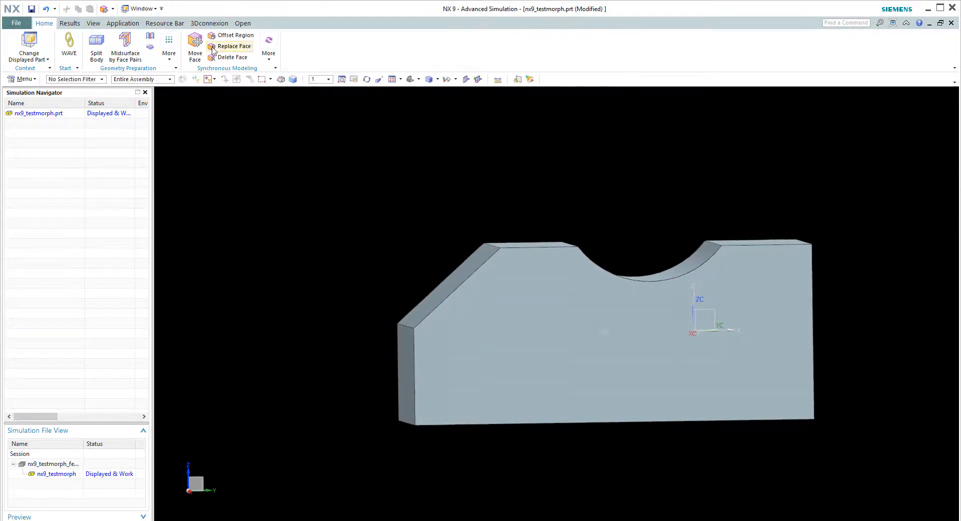
pyautogui.click(235, 35)
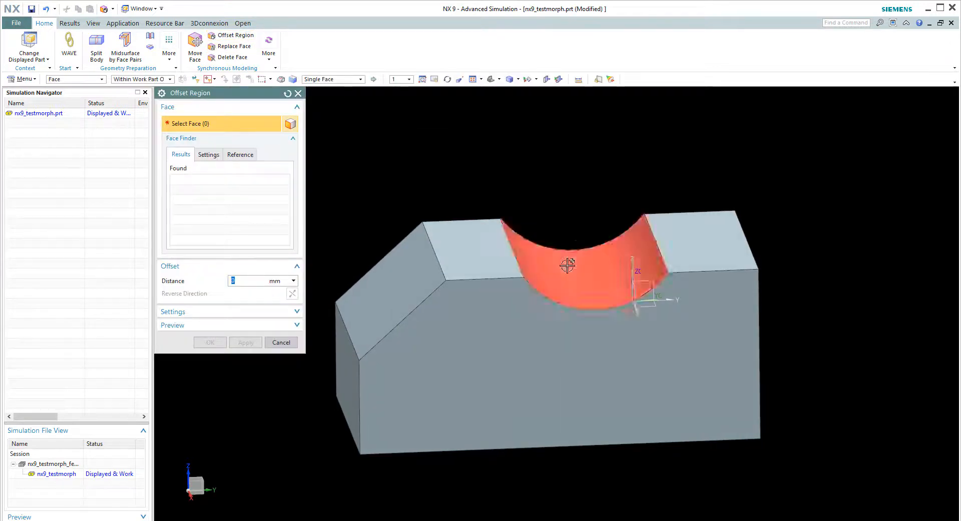
pyautogui.click(566, 263)
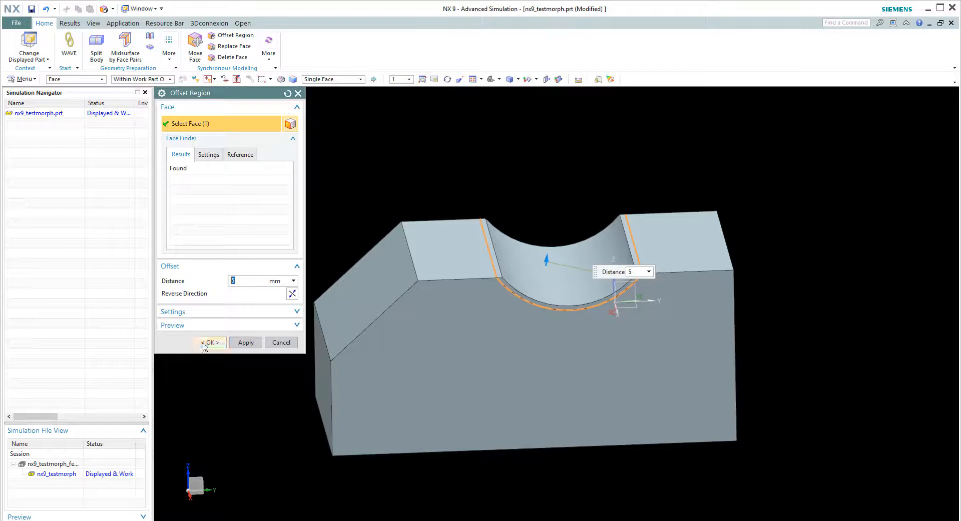
pyautogui.click(210, 342)
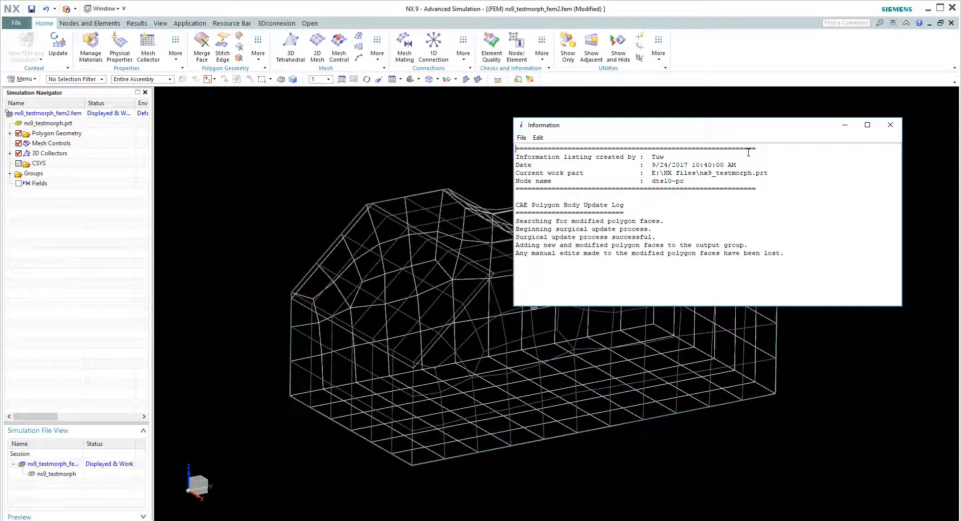
# - Show the Solid(1) mesh again and run Update for the pending design change
pyautogui.click(889, 125)
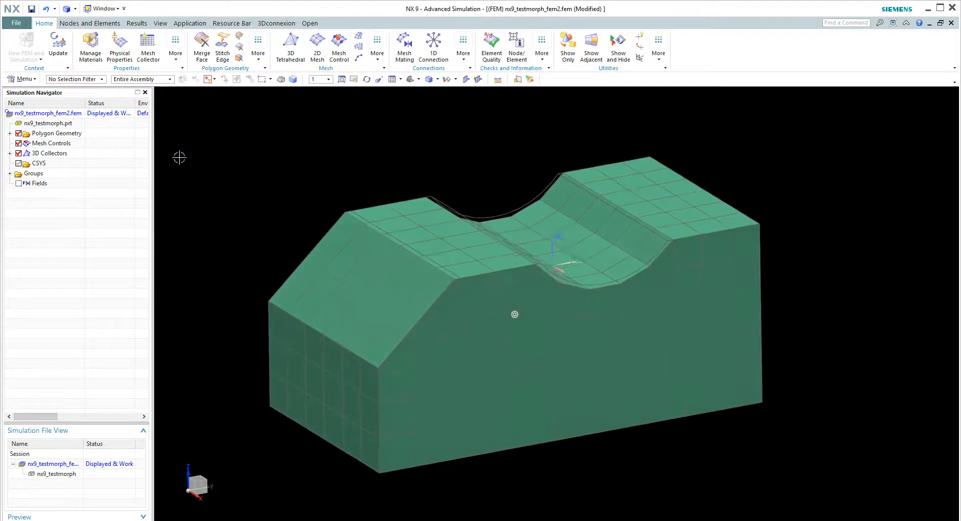
pyautogui.click(10, 153)
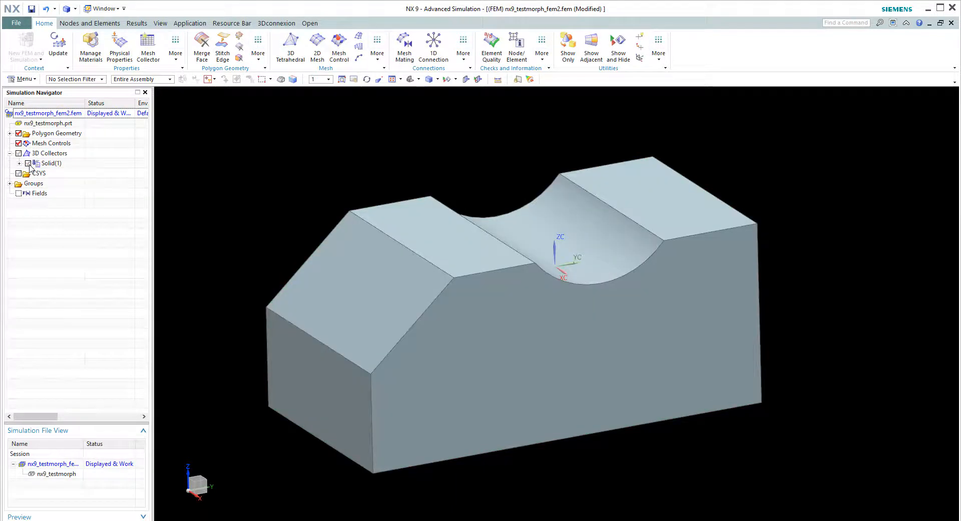
pyautogui.click(28, 162)
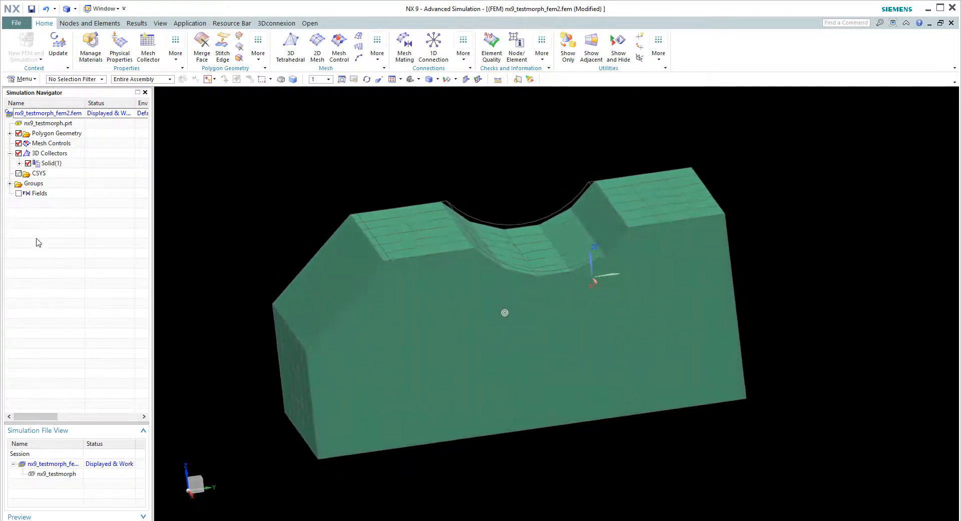
pyautogui.click(58, 43)
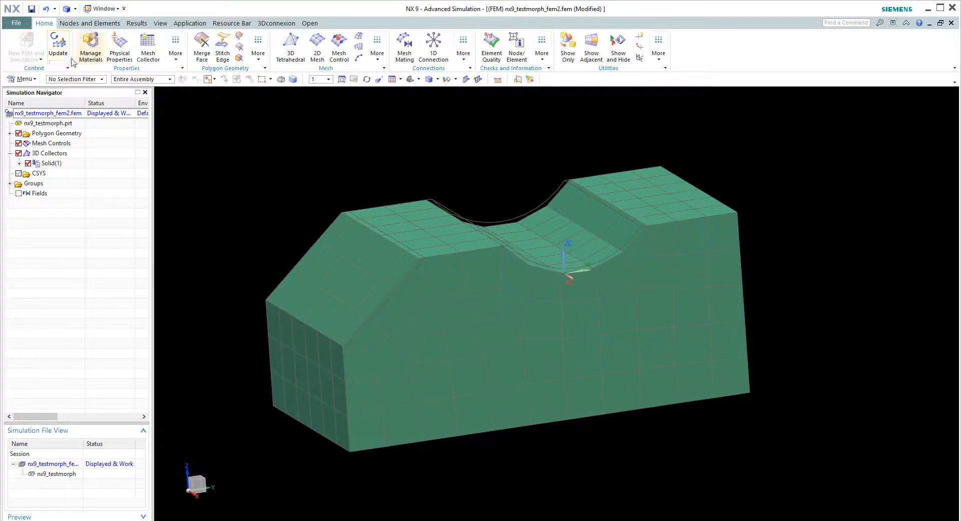
pyautogui.moveTo(58, 43)
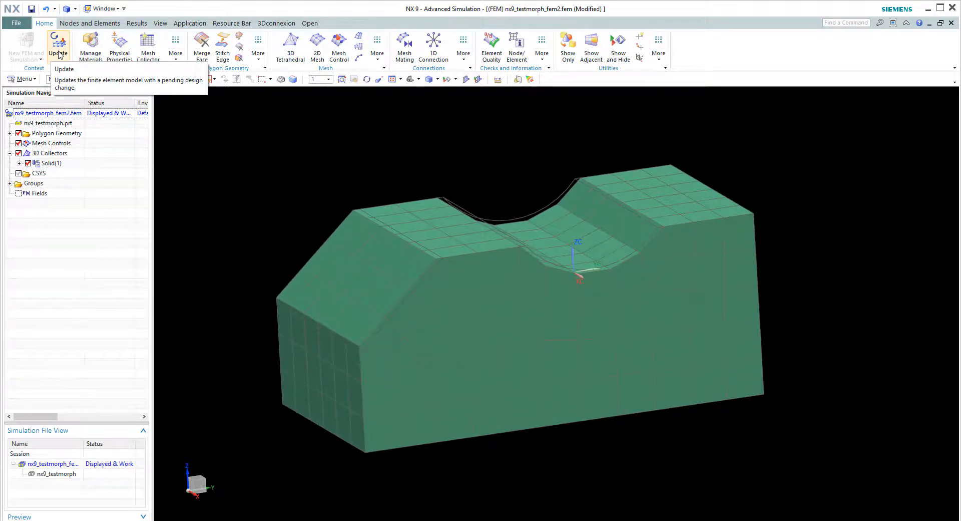
pyautogui.click(58, 46)
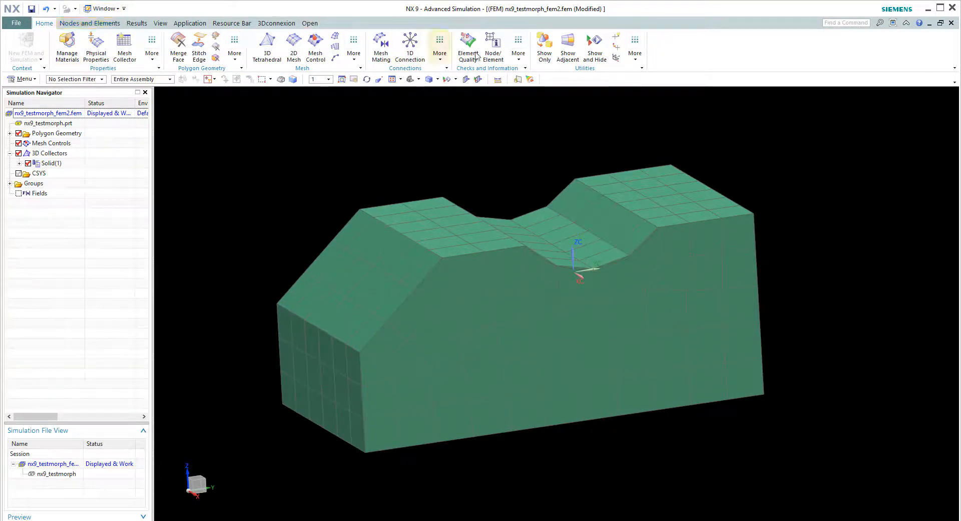
# - Query node information on a slanted-edge node of the updated mesh to read its label
pyautogui.click(467, 40)
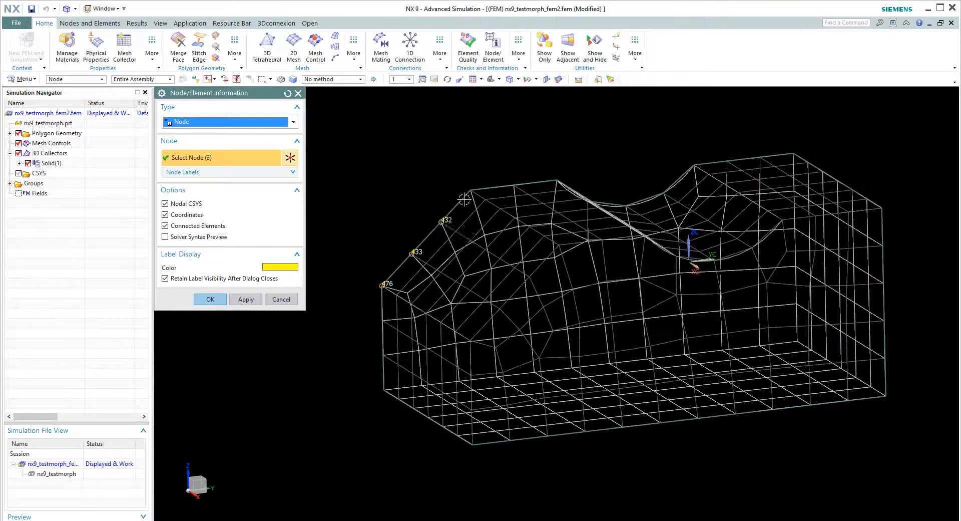
pyautogui.click(468, 184)
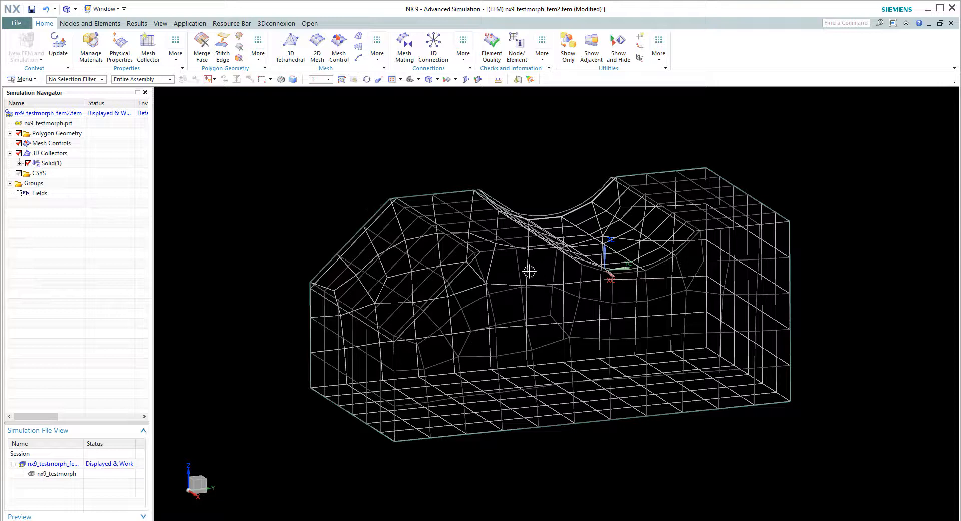
# - Run Automatic Morph on the mesh, accepting that FEM Update will be disabled
pyautogui.click(89, 23)
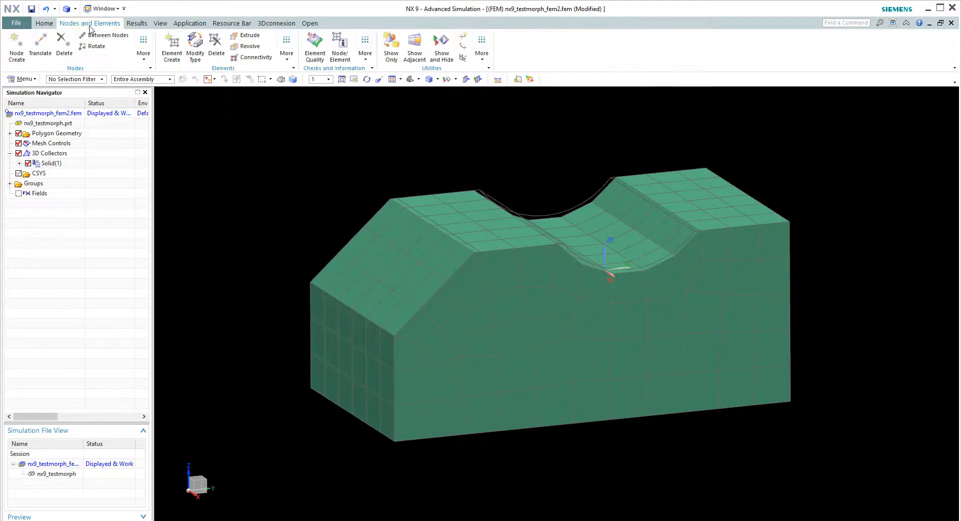
pyautogui.click(286, 43)
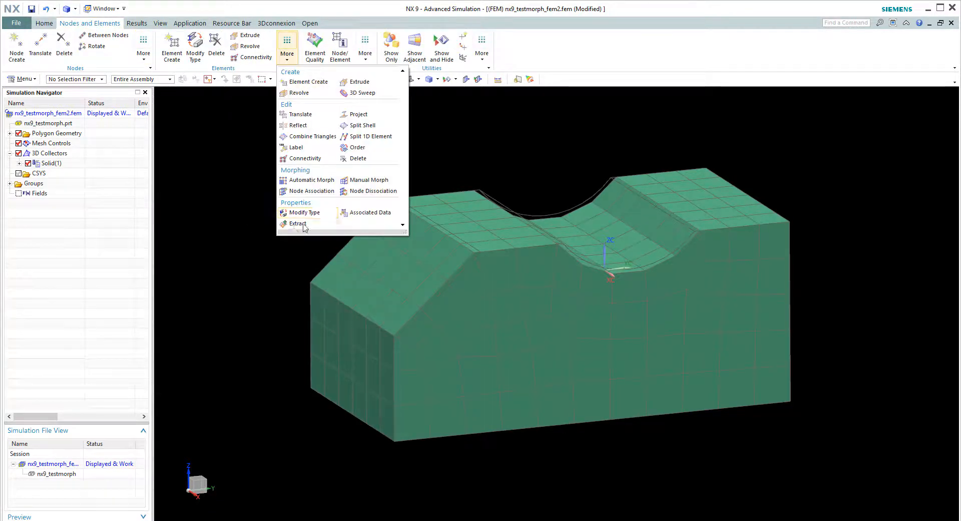
pyautogui.moveTo(310, 180)
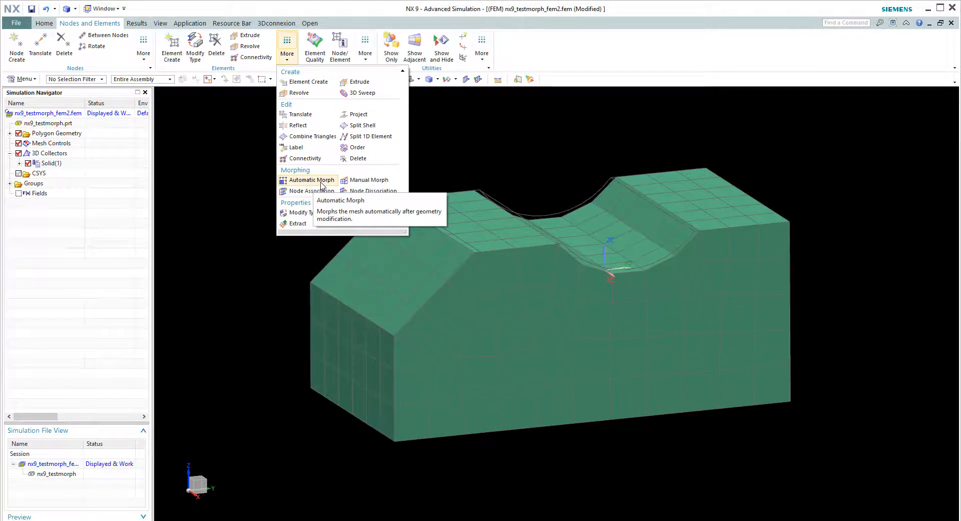
pyautogui.click(311, 179)
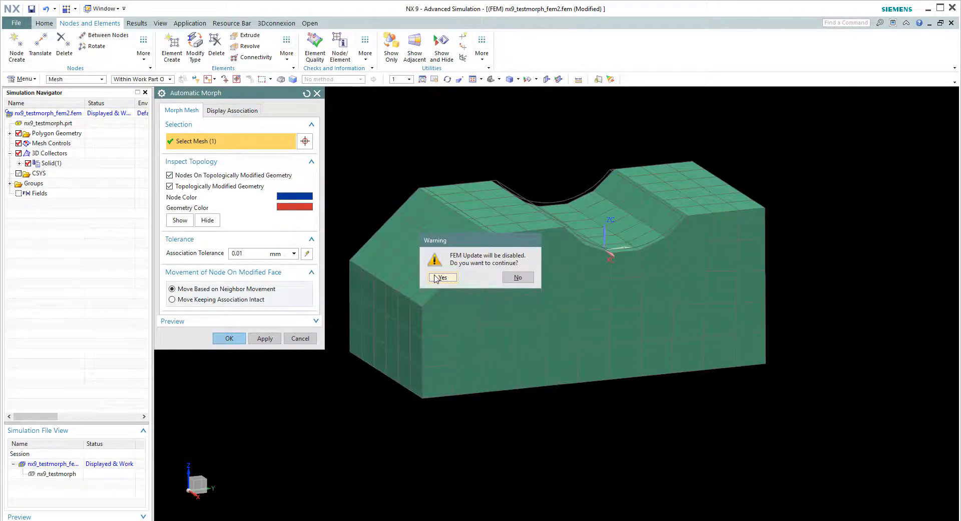
pyautogui.click(442, 277)
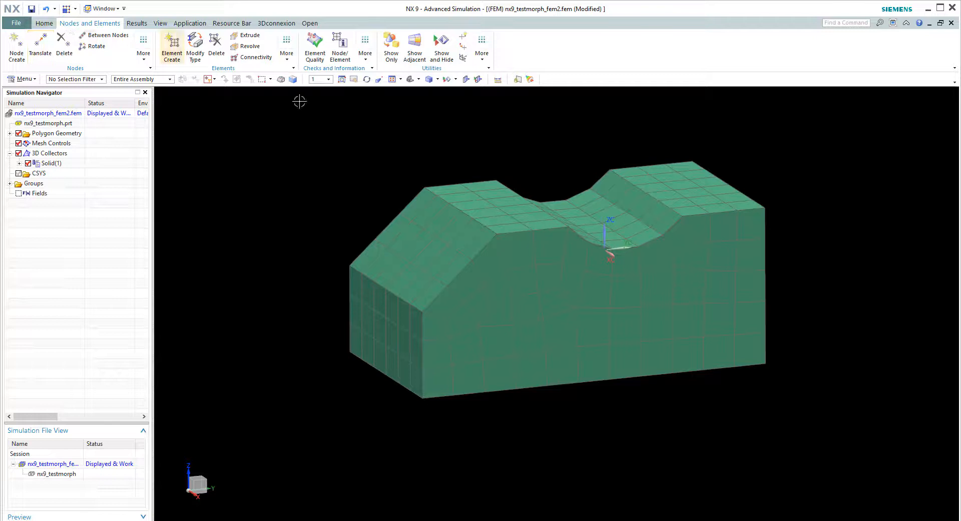
pyautogui.moveTo(679, 175)
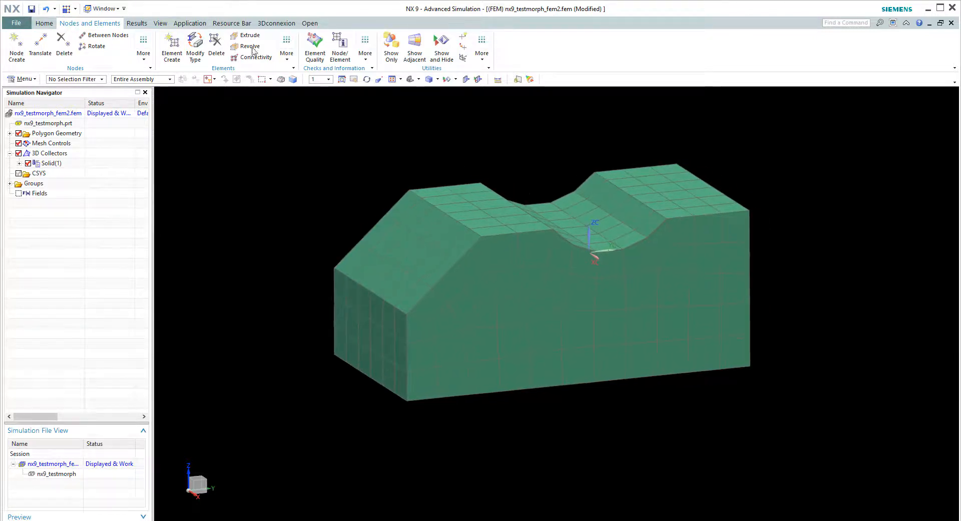
# - Query the four slanted-edge nodes to confirm they still read 1000–1003
pyautogui.click(340, 46)
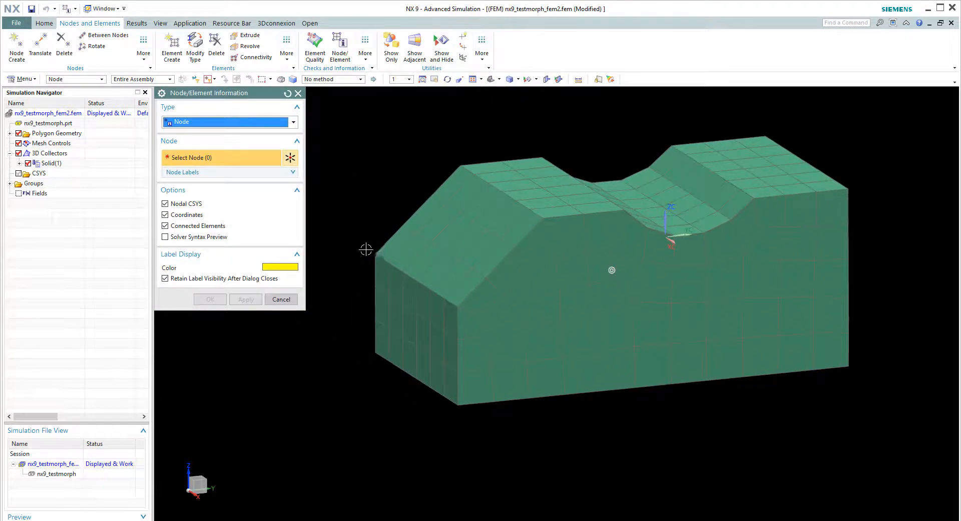
pyautogui.click(378, 251)
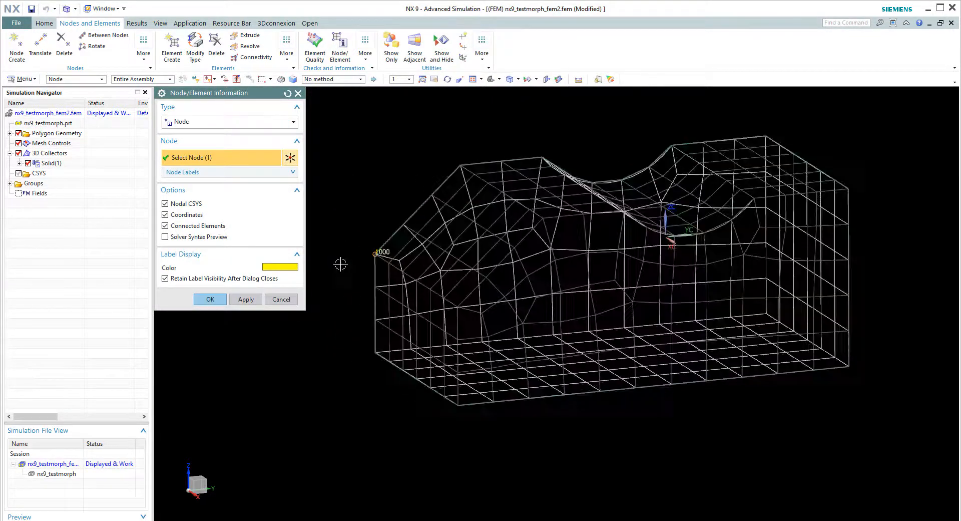
pyautogui.click(460, 163)
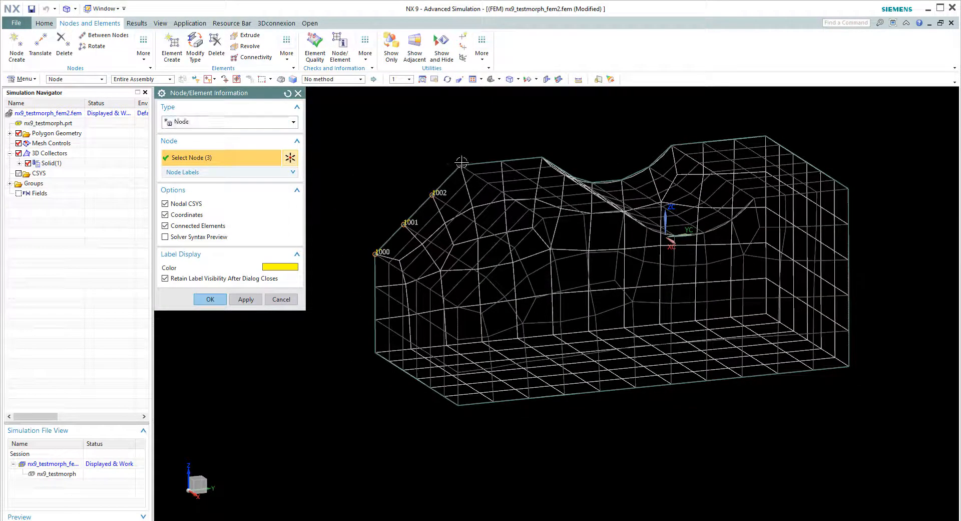
pyautogui.click(460, 163)
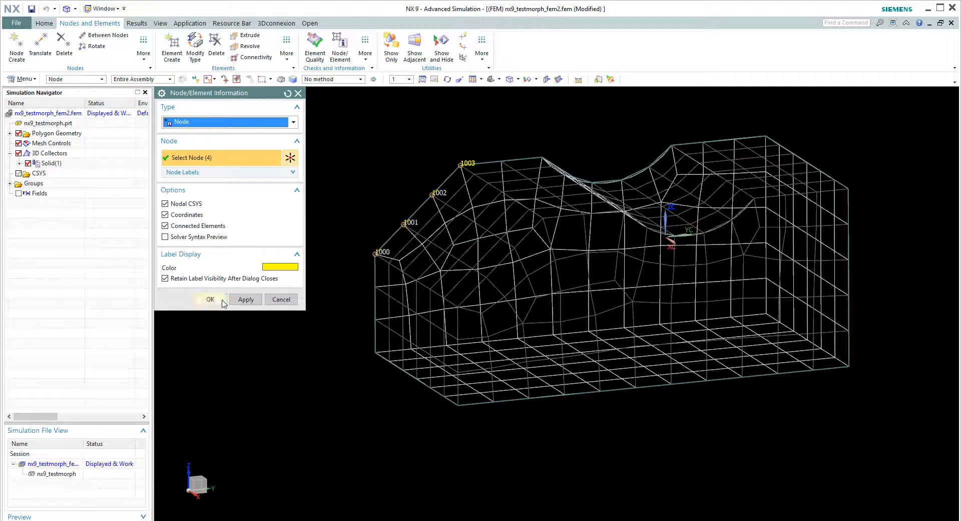
pyautogui.click(211, 300)
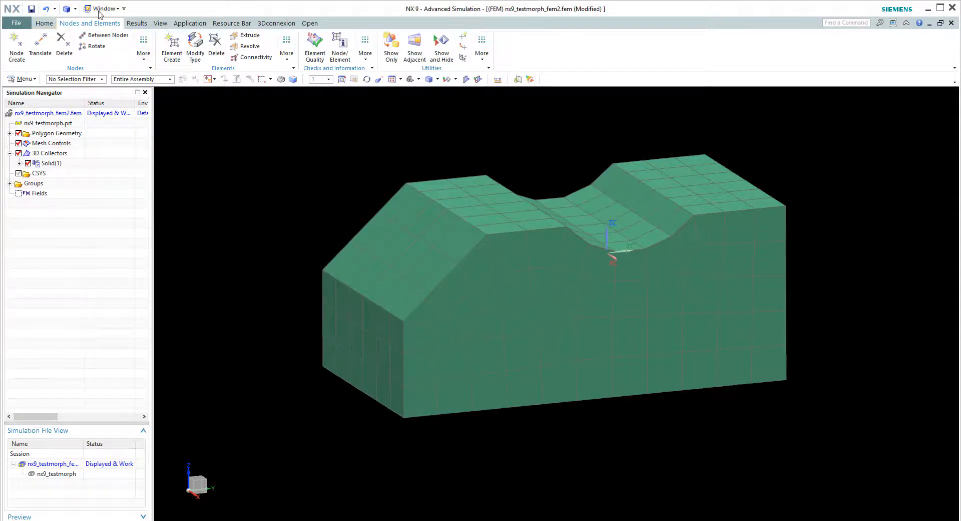
pyautogui.moveTo(44, 9)
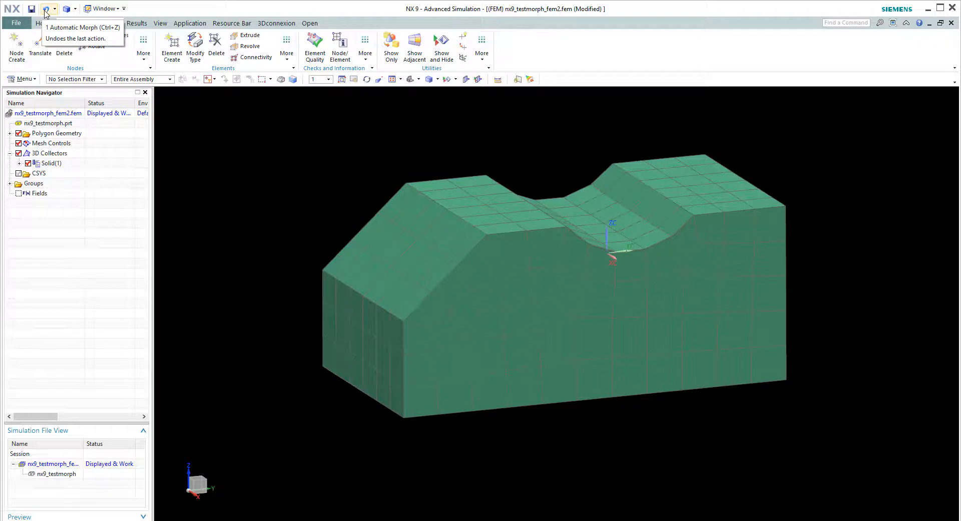
# - Undo Automatic Morph and start Manual Morph from More on Nodes and Elements
pyautogui.click(45, 9)
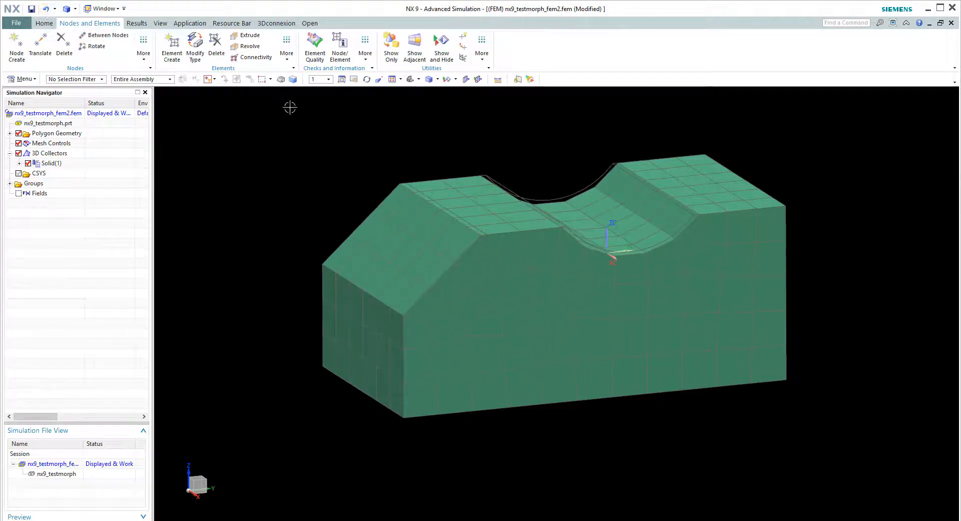
pyautogui.click(286, 46)
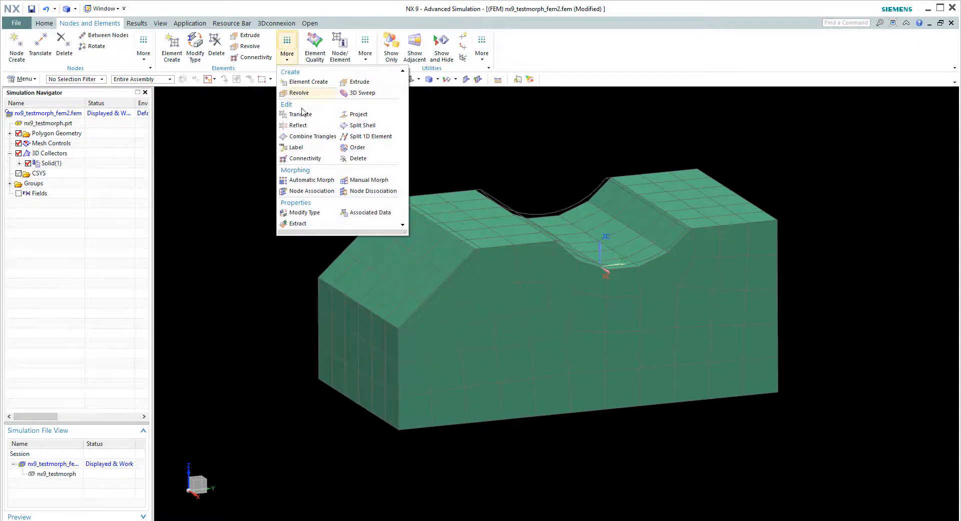
pyautogui.click(369, 179)
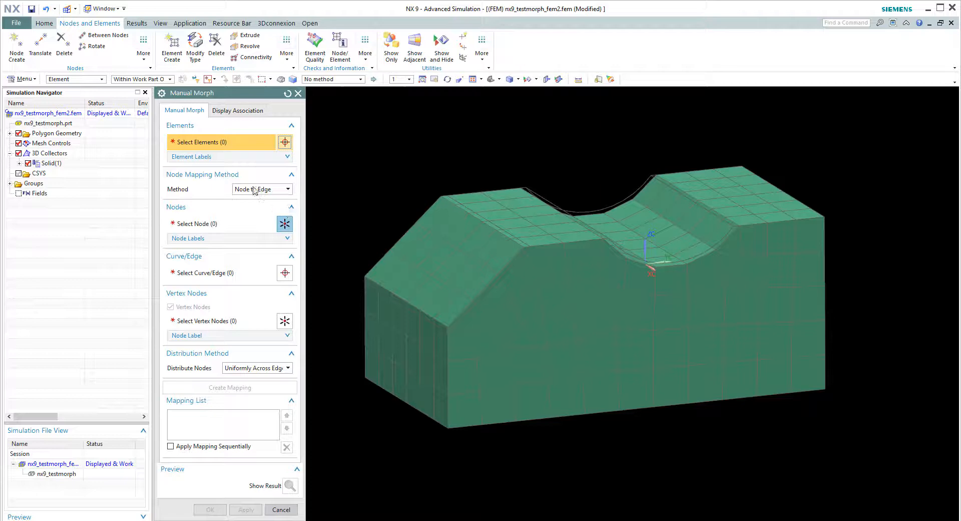
# - Try the Node to Face method, then switch the method back to Node to Edge
pyautogui.click(288, 189)
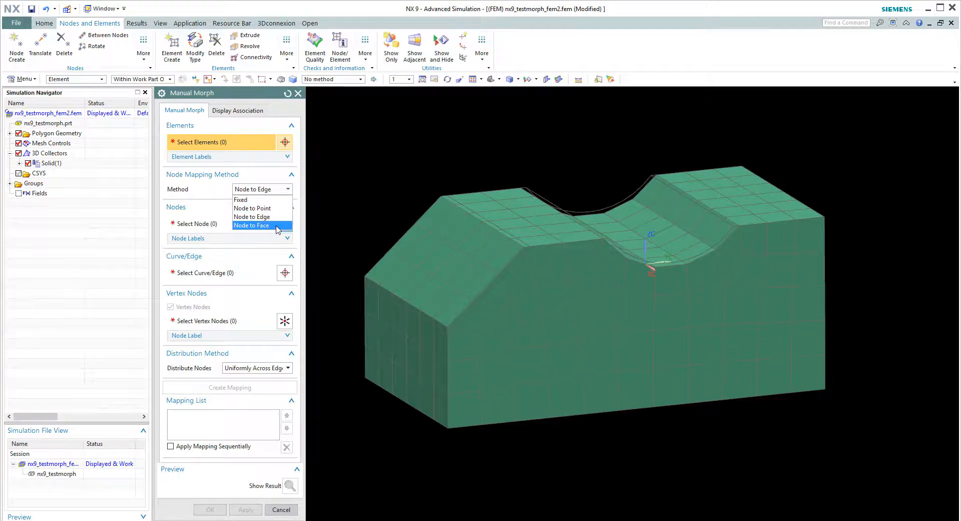
pyautogui.click(251, 225)
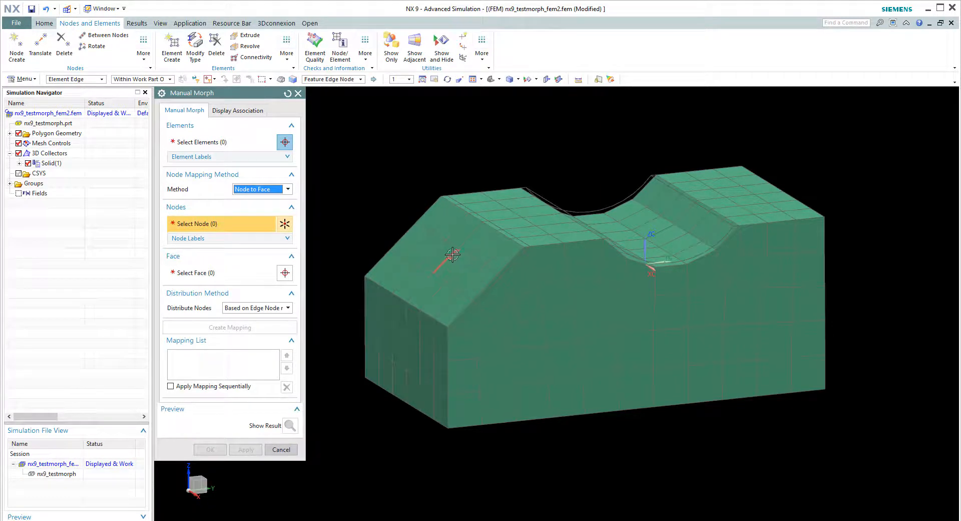
pyautogui.moveTo(429, 206)
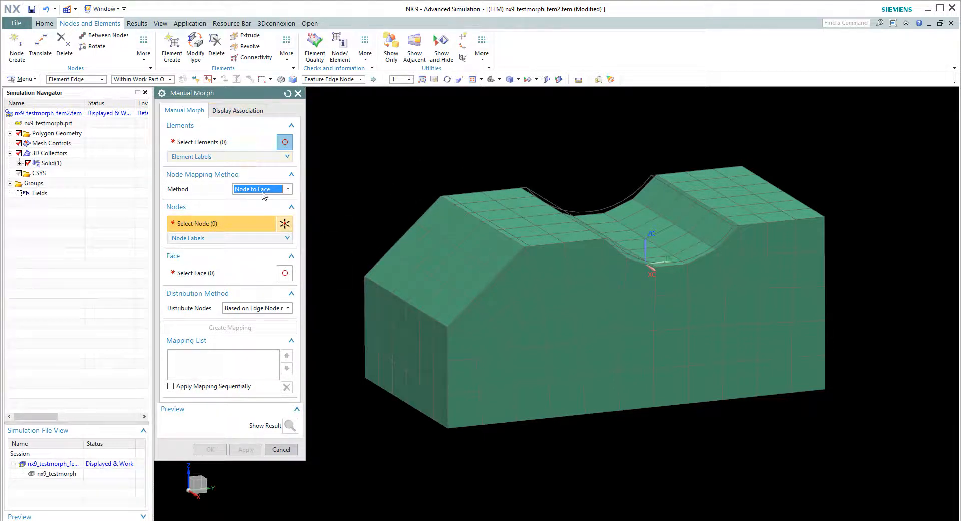
pyautogui.click(286, 189)
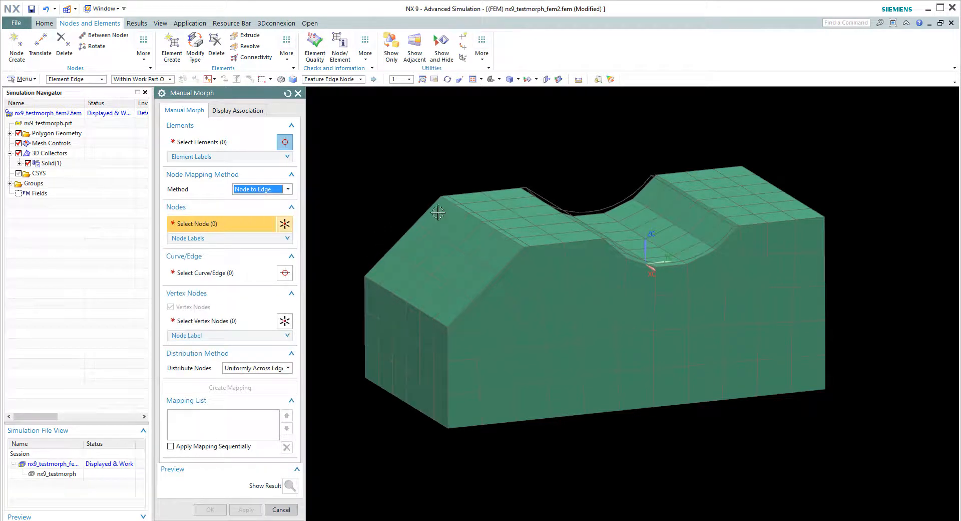
pyautogui.moveTo(512, 257)
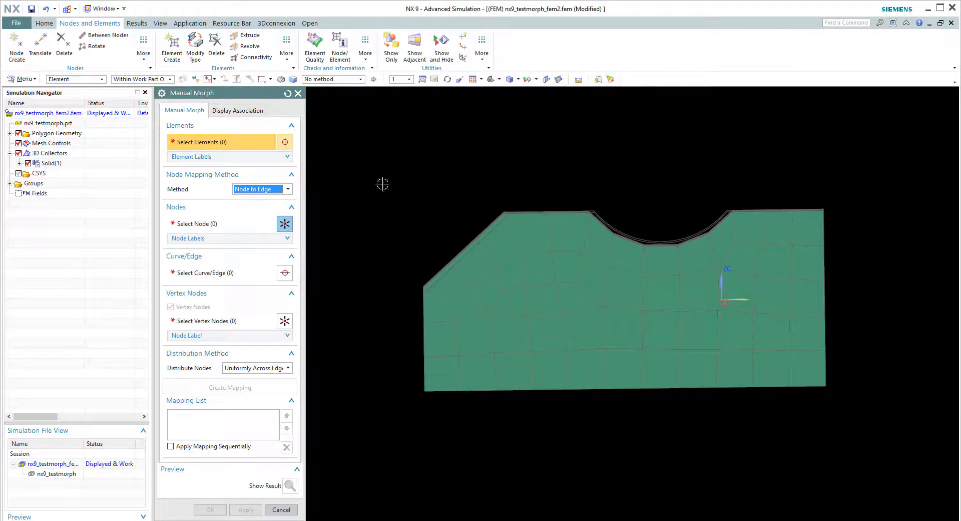
# - Create mapping Face_1 from the 28 selected sloped-face nodes onto the block's sloped face
pyautogui.moveTo(382, 184); pyautogui.dragTo(539, 330)
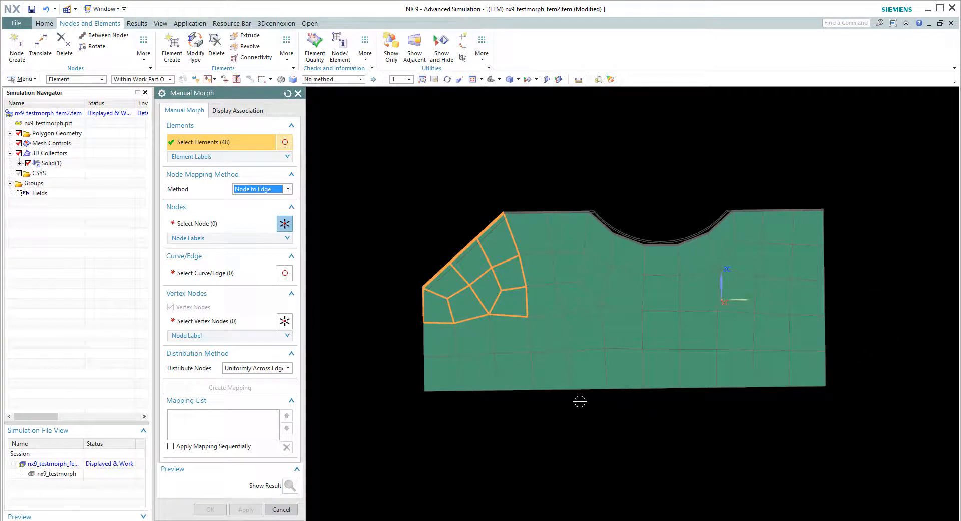
pyautogui.moveTo(641, 401)
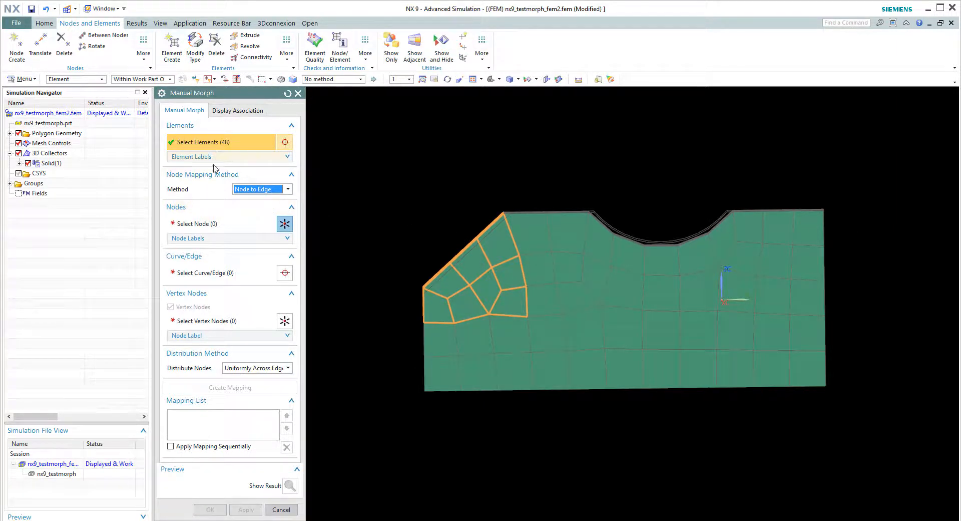
pyautogui.click(287, 189)
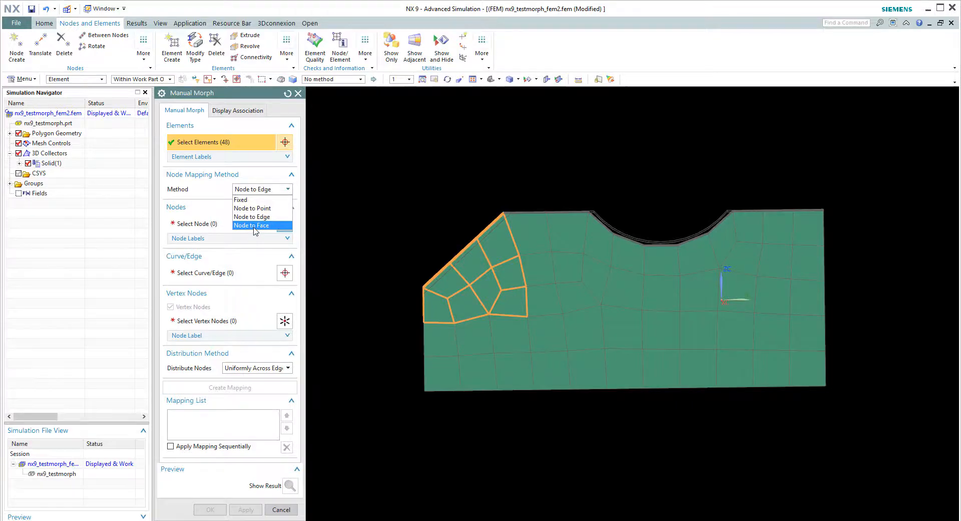
pyautogui.click(252, 226)
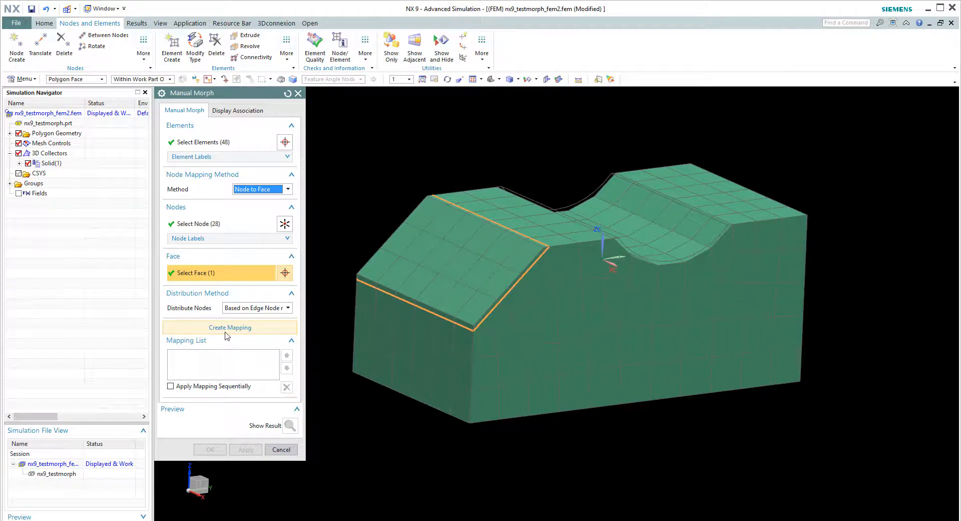
pyautogui.click(230, 326)
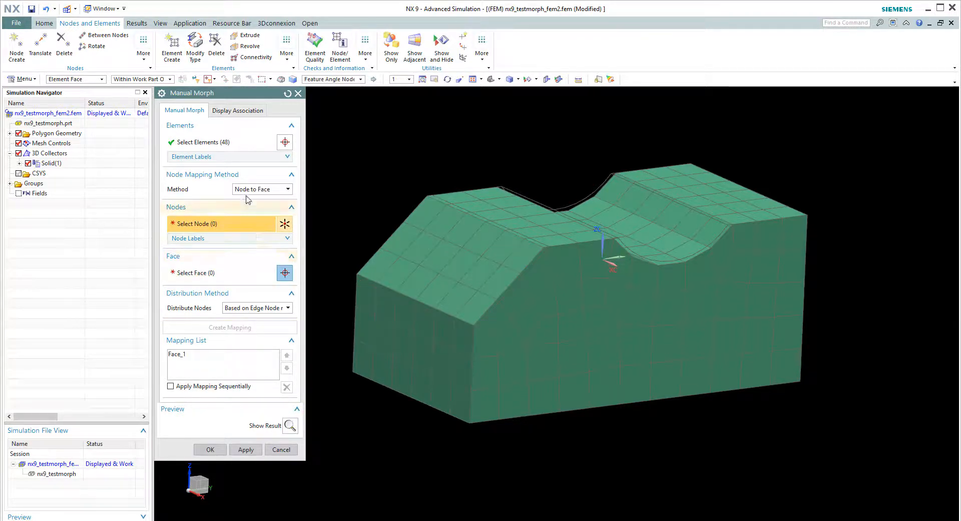
# - Create mapping Edge_1 with Node to Edge, Feature Edge Nodes filter, four nodes and two vertex nodes
pyautogui.click(262, 189)
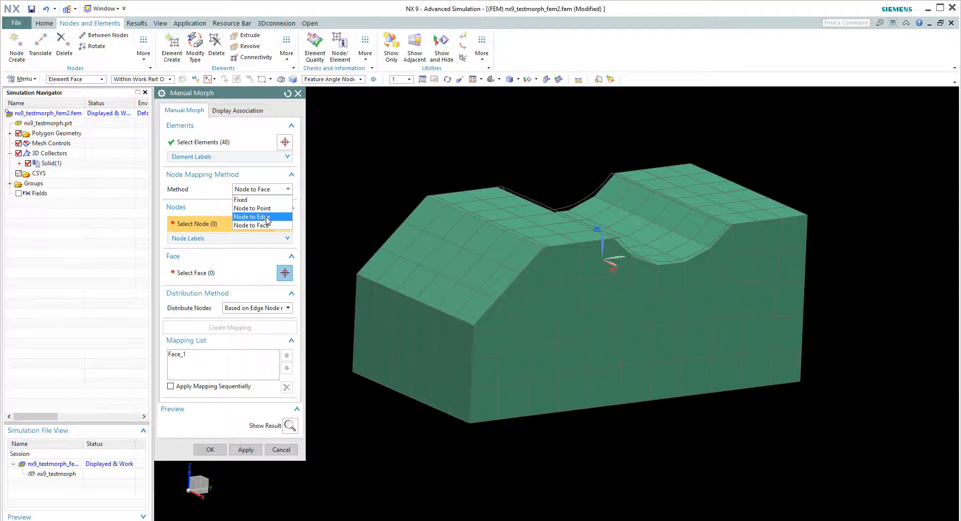
pyautogui.click(252, 216)
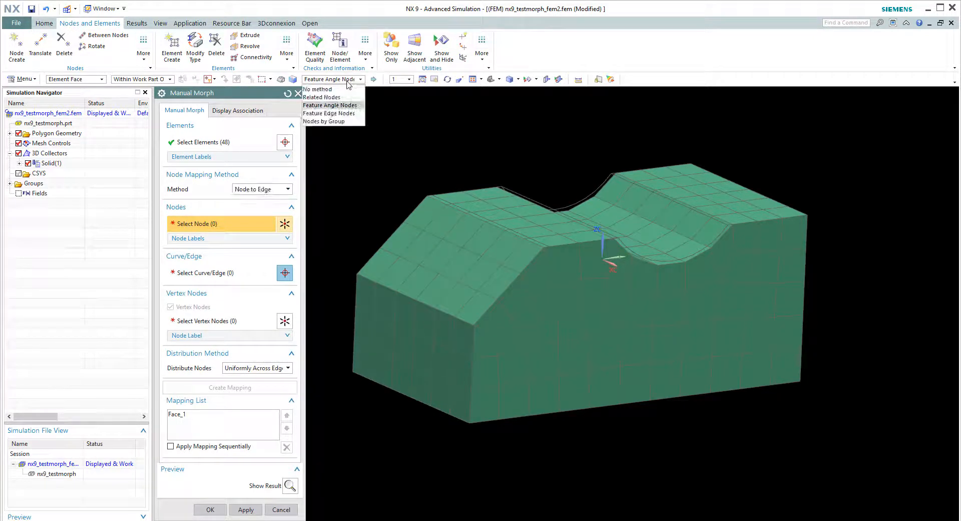
pyautogui.click(328, 113)
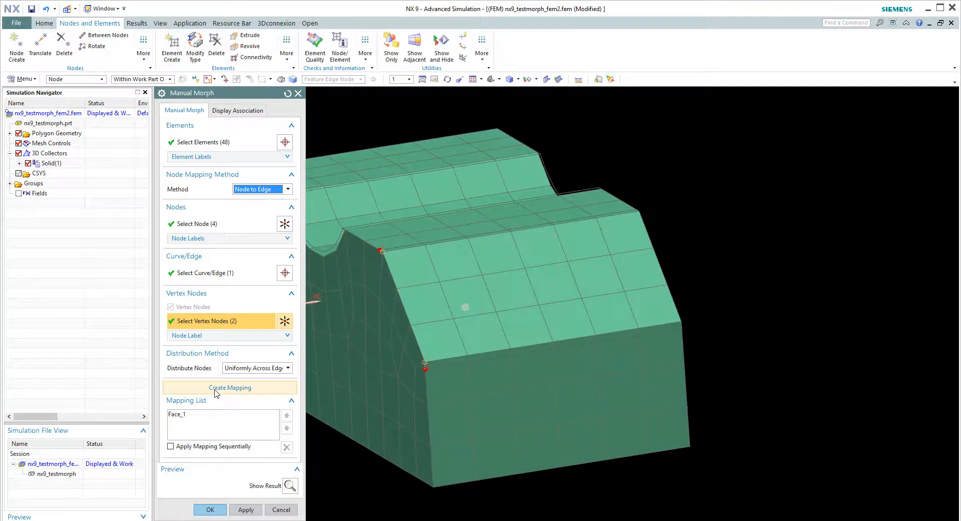
pyautogui.click(229, 387)
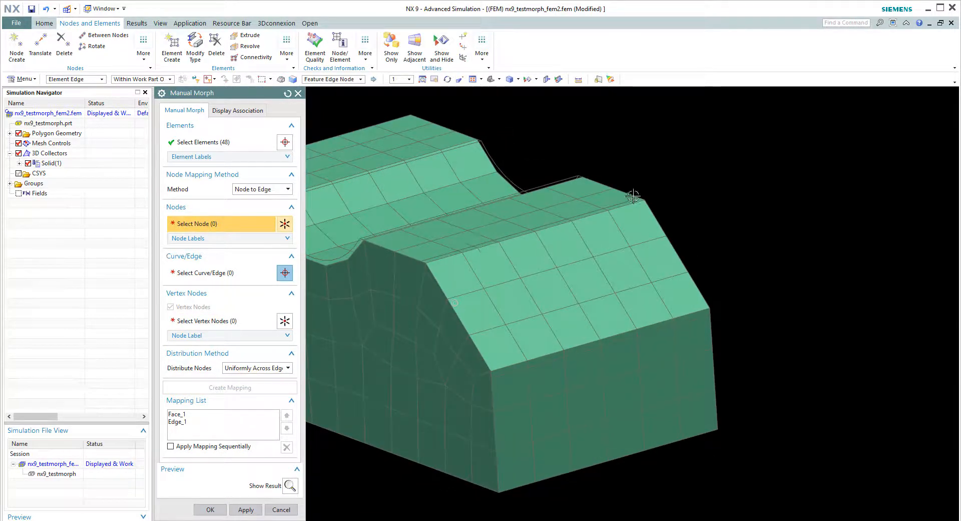
pyautogui.moveTo(716, 306)
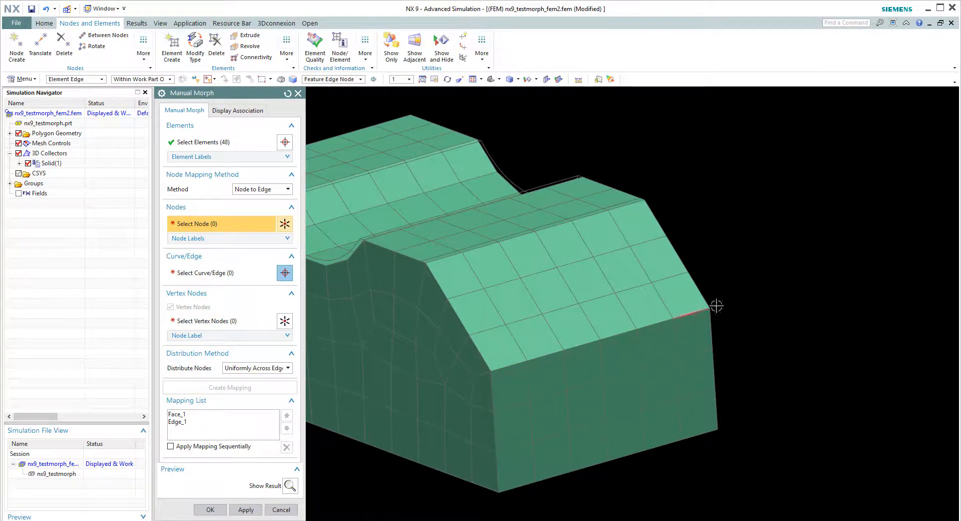
pyautogui.moveTo(260, 230)
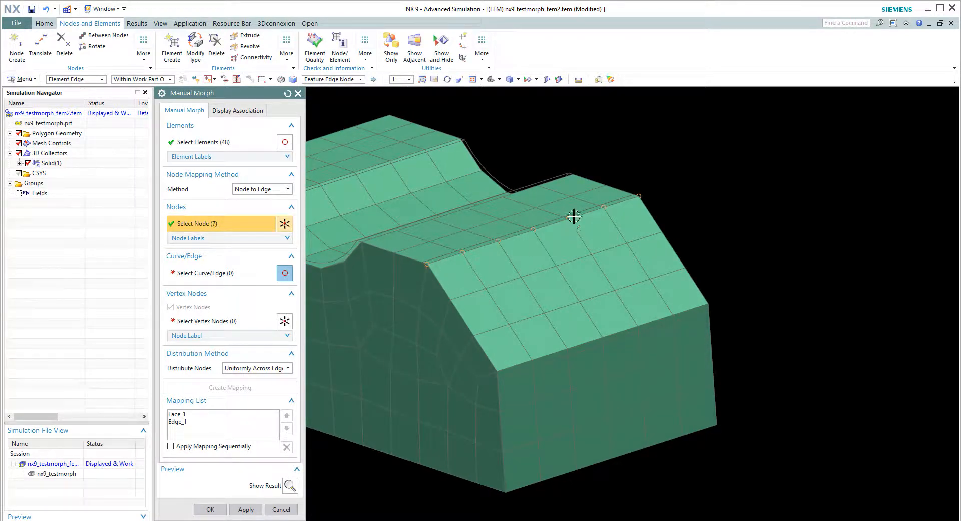
# - Create the ridge-edge mapping from its edge nodes, target edge and end vertex nodes
pyautogui.click(220, 273)
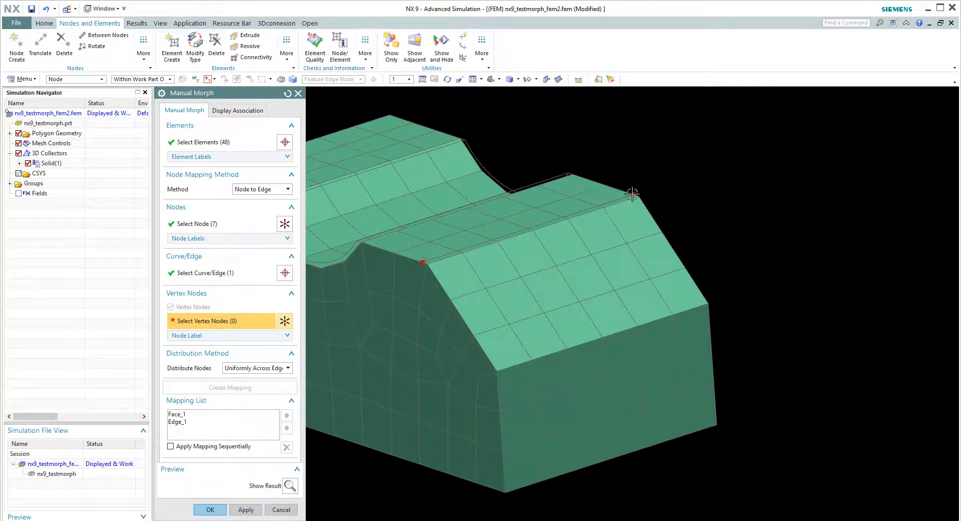
pyautogui.click(636, 195)
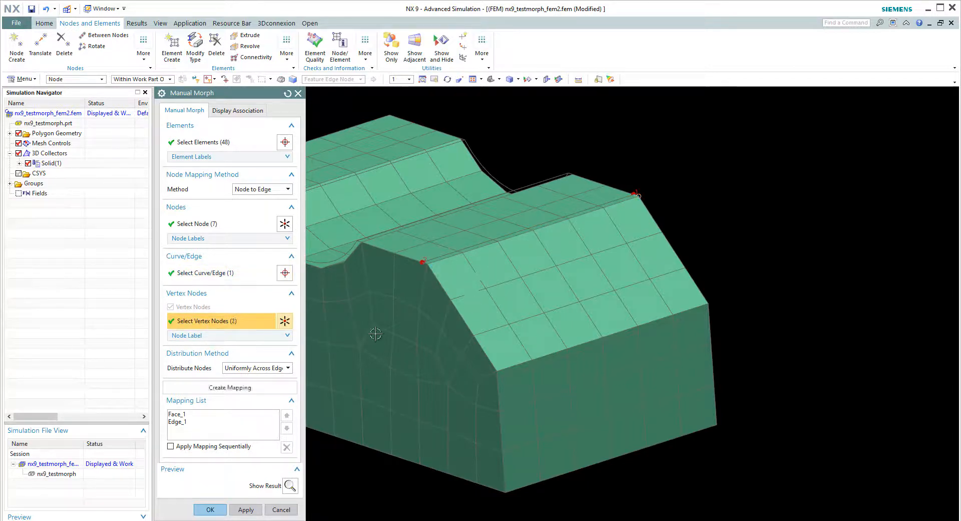
pyautogui.click(229, 386)
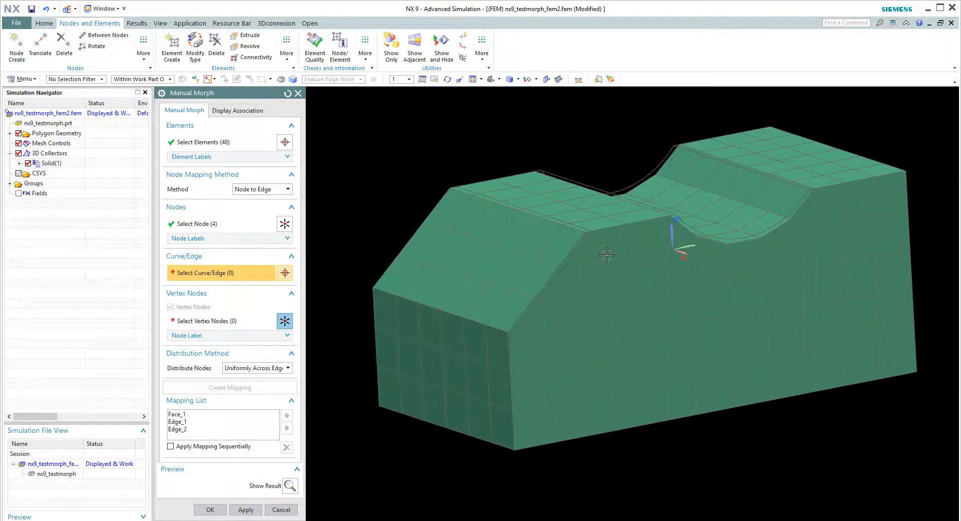
# - Create the sloped-edge mappings for the side and front sloped edges with their vertex nodes
pyautogui.click(540, 283)
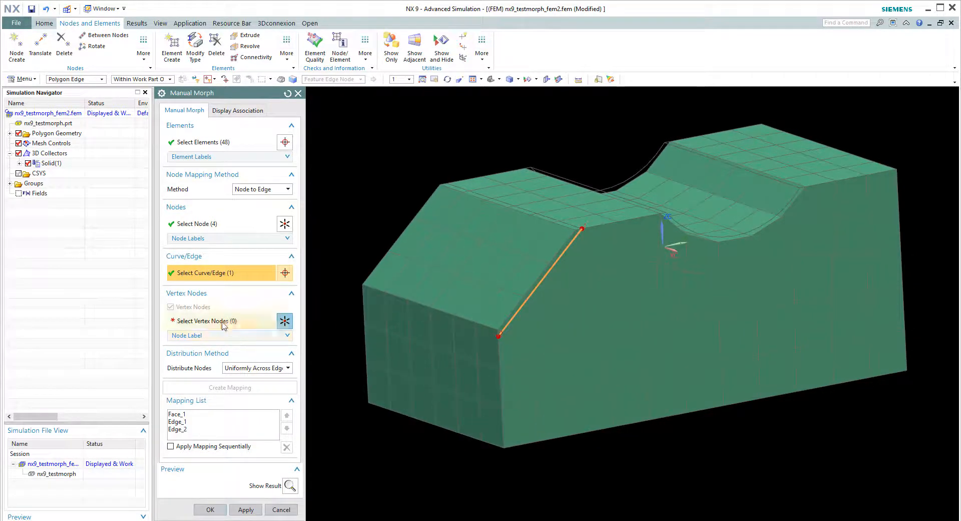
pyautogui.click(498, 335)
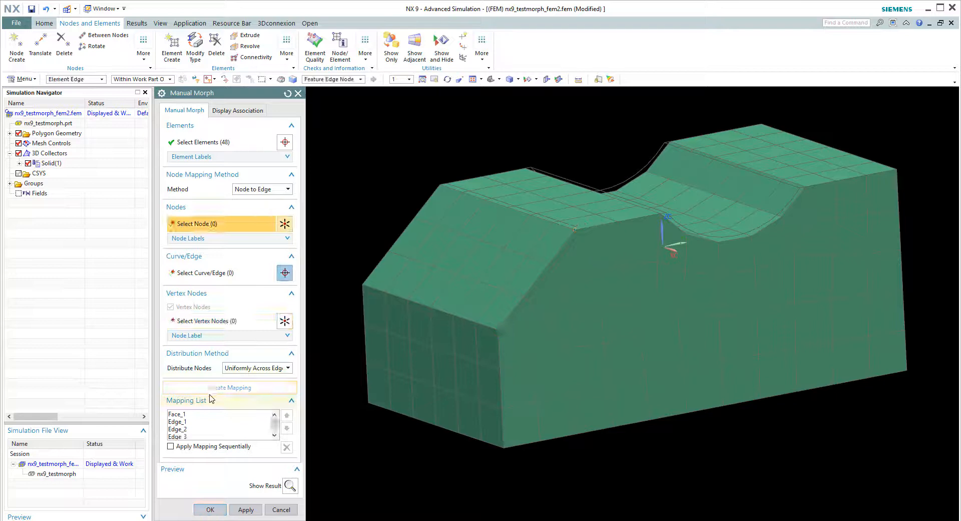
pyautogui.click(380, 315)
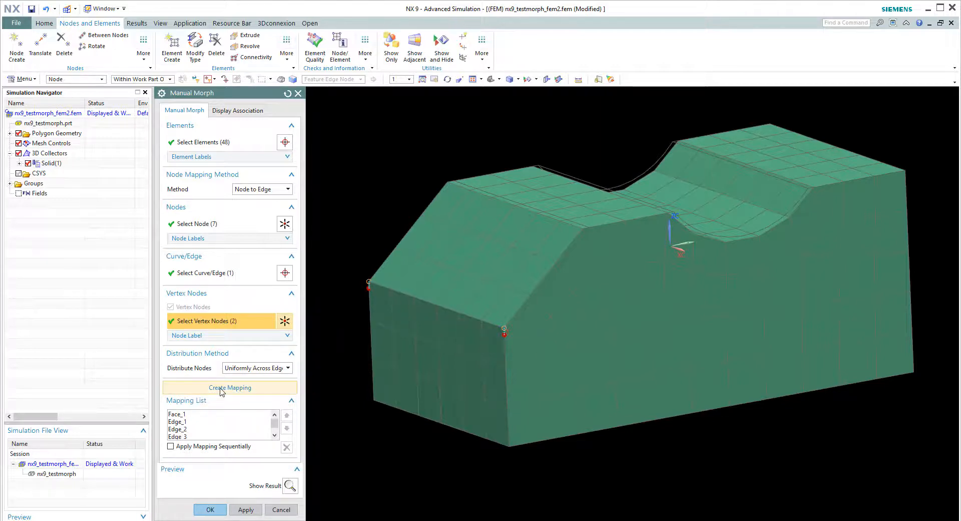
pyautogui.click(229, 387)
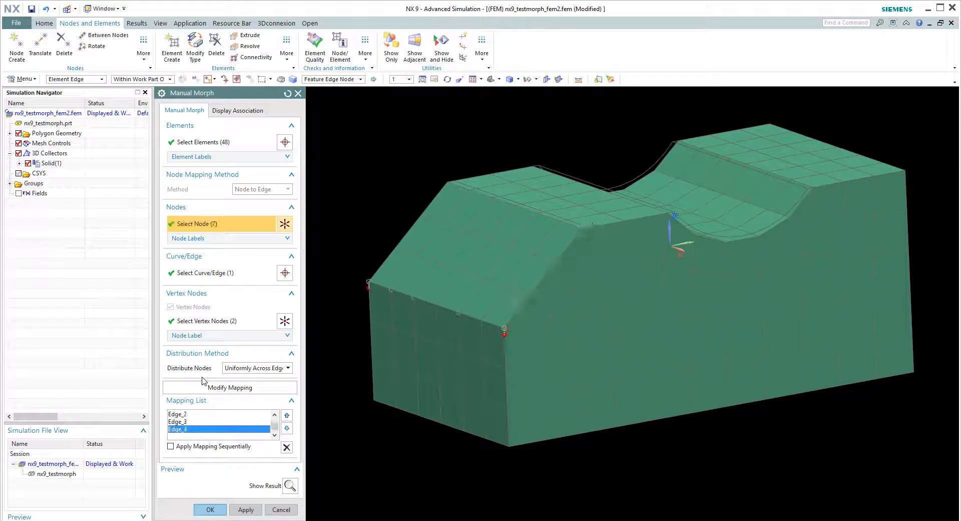
pyautogui.moveTo(497, 277)
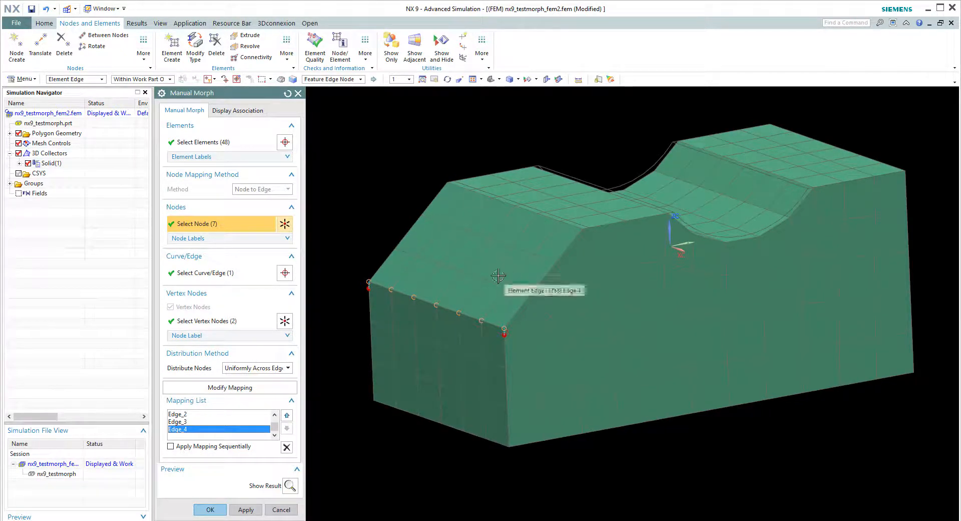
pyautogui.moveTo(579, 246)
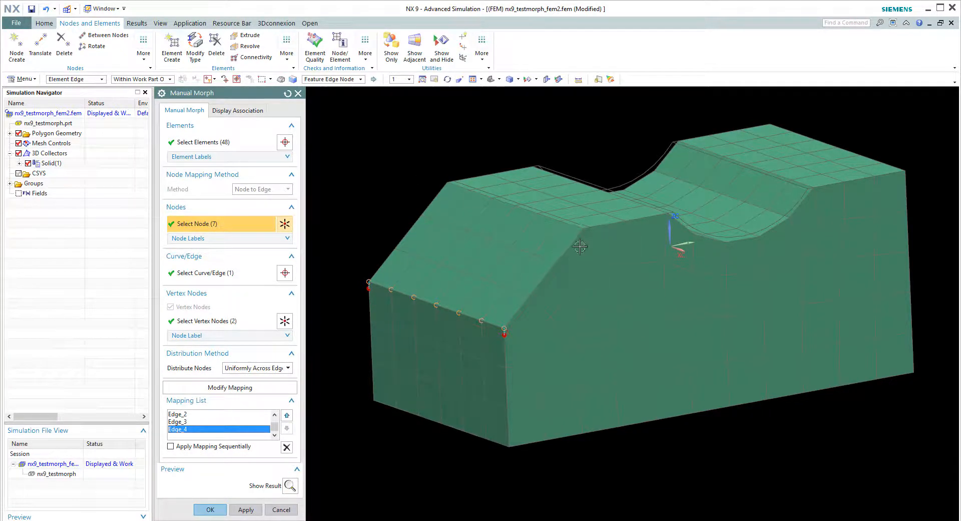
# - Apply the manual morph with all mappings, accepting the FEM Update disabled warning
pyautogui.moveTo(579, 246); pyautogui.dragTo(652, 224)
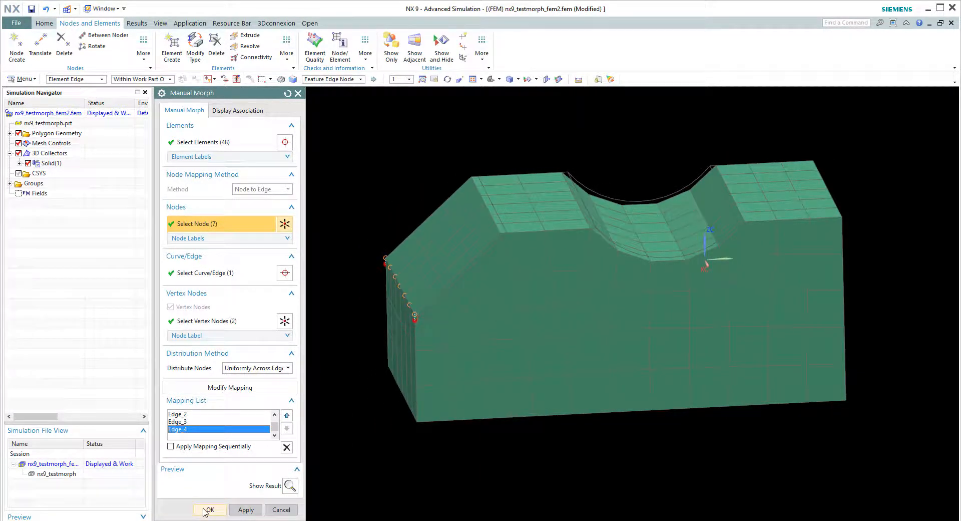
pyautogui.click(210, 509)
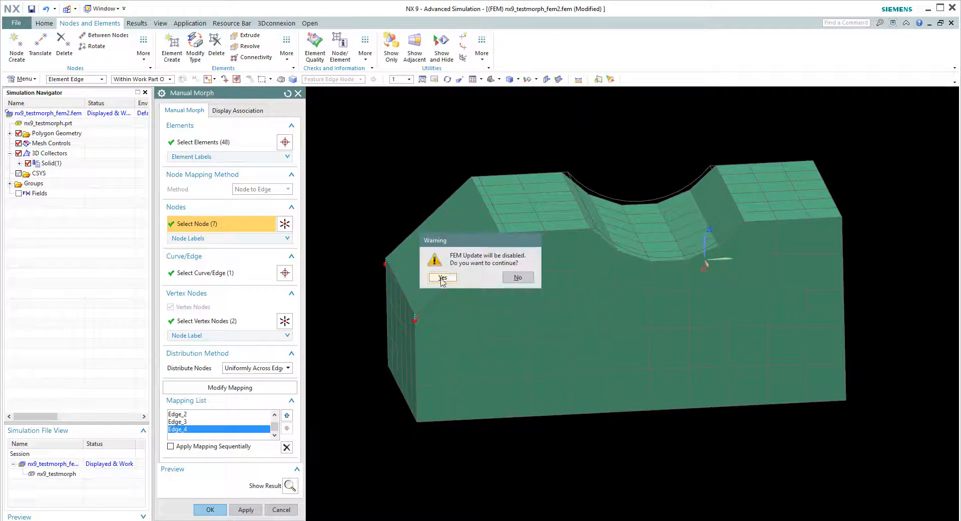
pyautogui.click(442, 278)
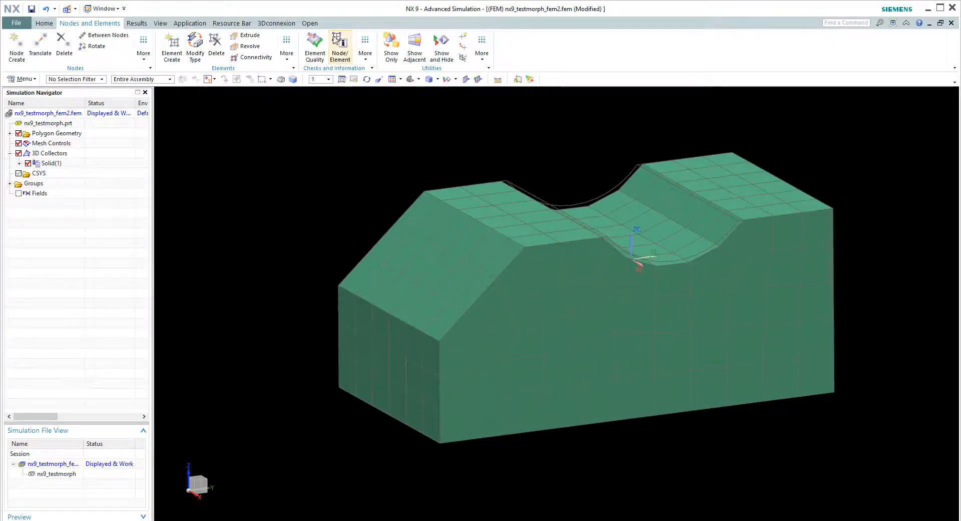
# - Query Node/Element Information on the four sloped-edge nodes to confirm labels 1000–1003
pyautogui.click(339, 47)
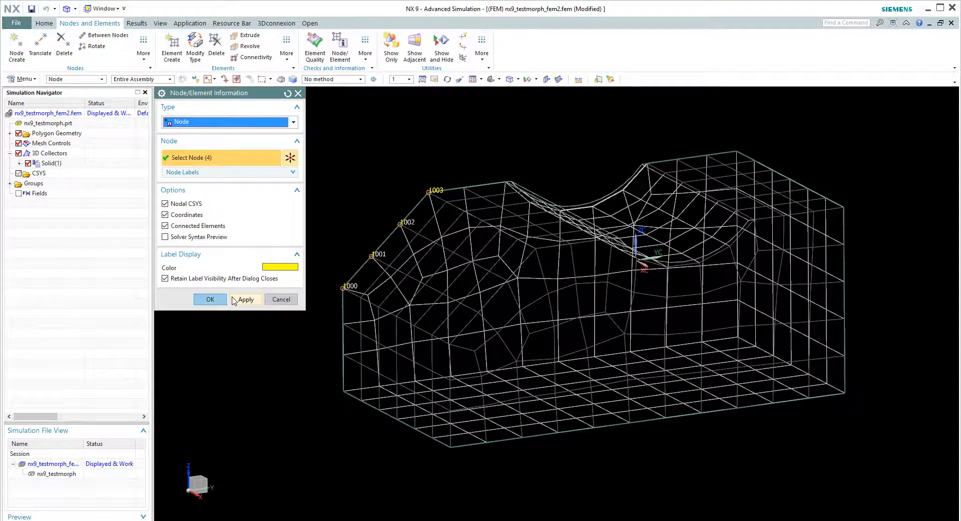
pyautogui.click(209, 300)
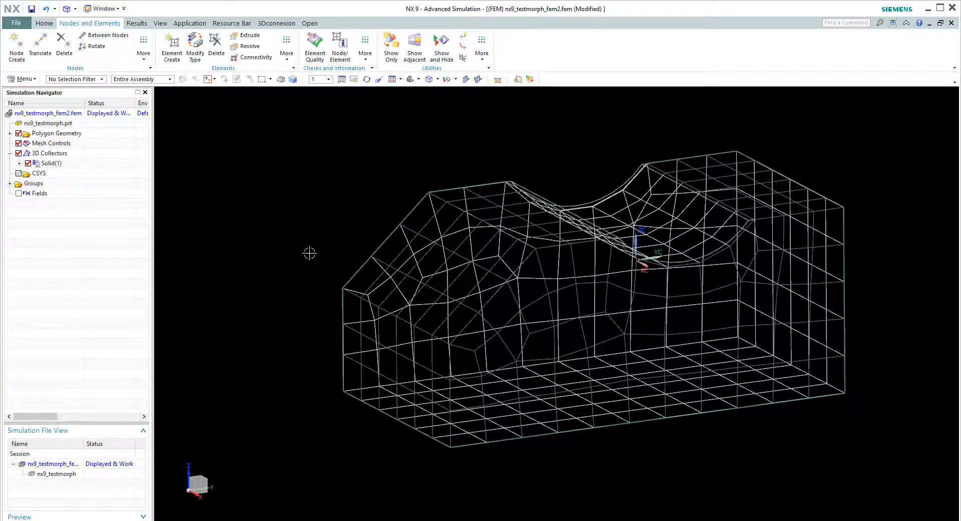